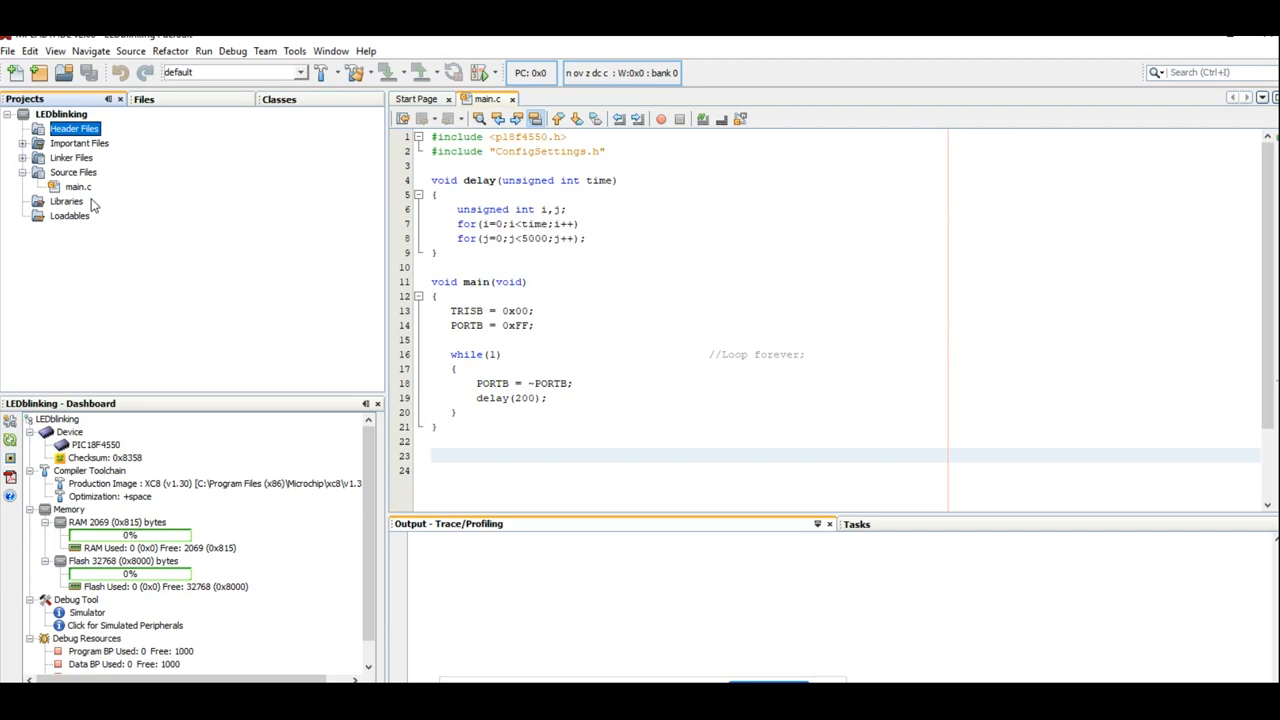
Add the existing ConfigSettings.h header to the LEDblinking project's Header Files group.
{"action": "left_click", "coordinate": [78, 188]}
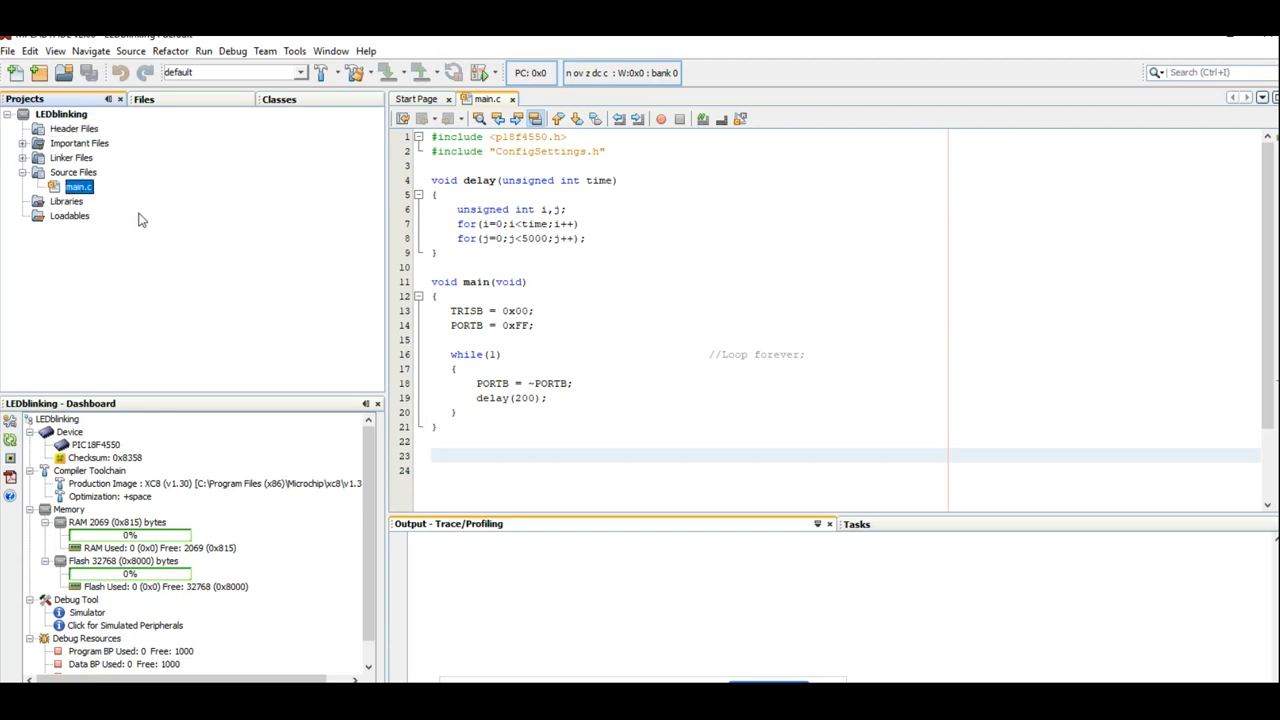
{"action": "mouse_move", "coordinate": [84, 138]}
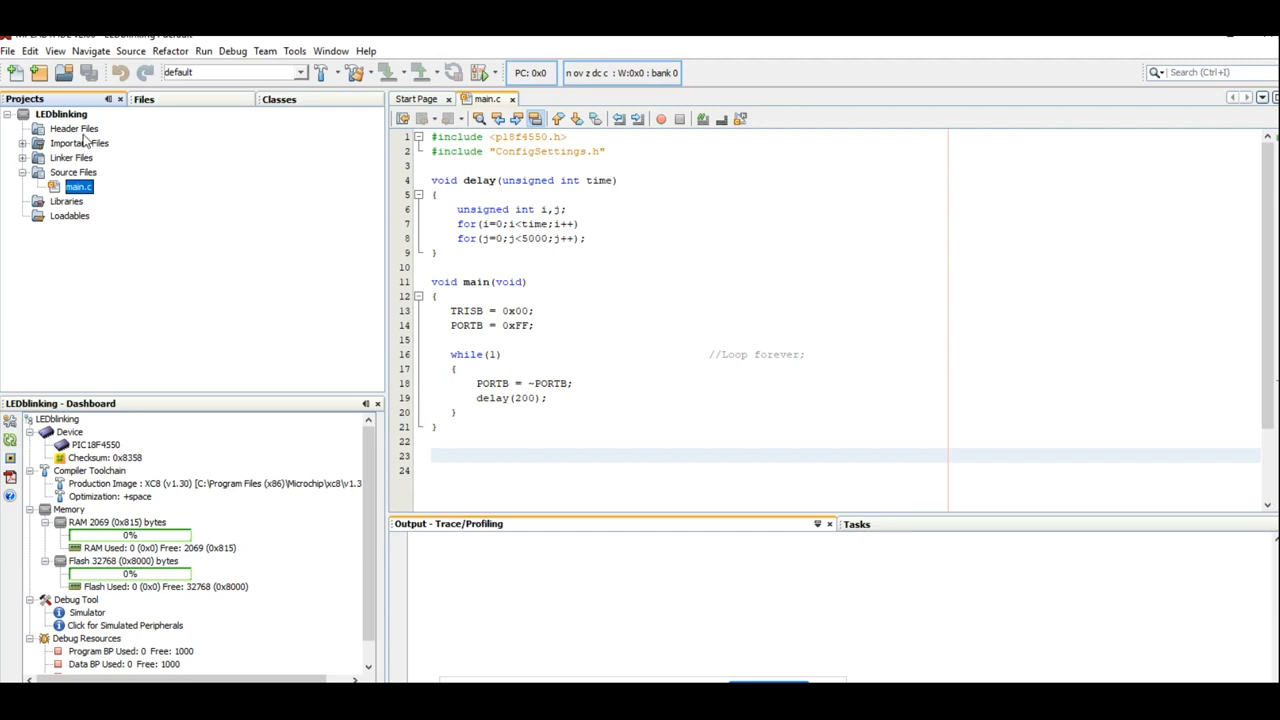
{"action": "left_click", "coordinate": [74, 128]}
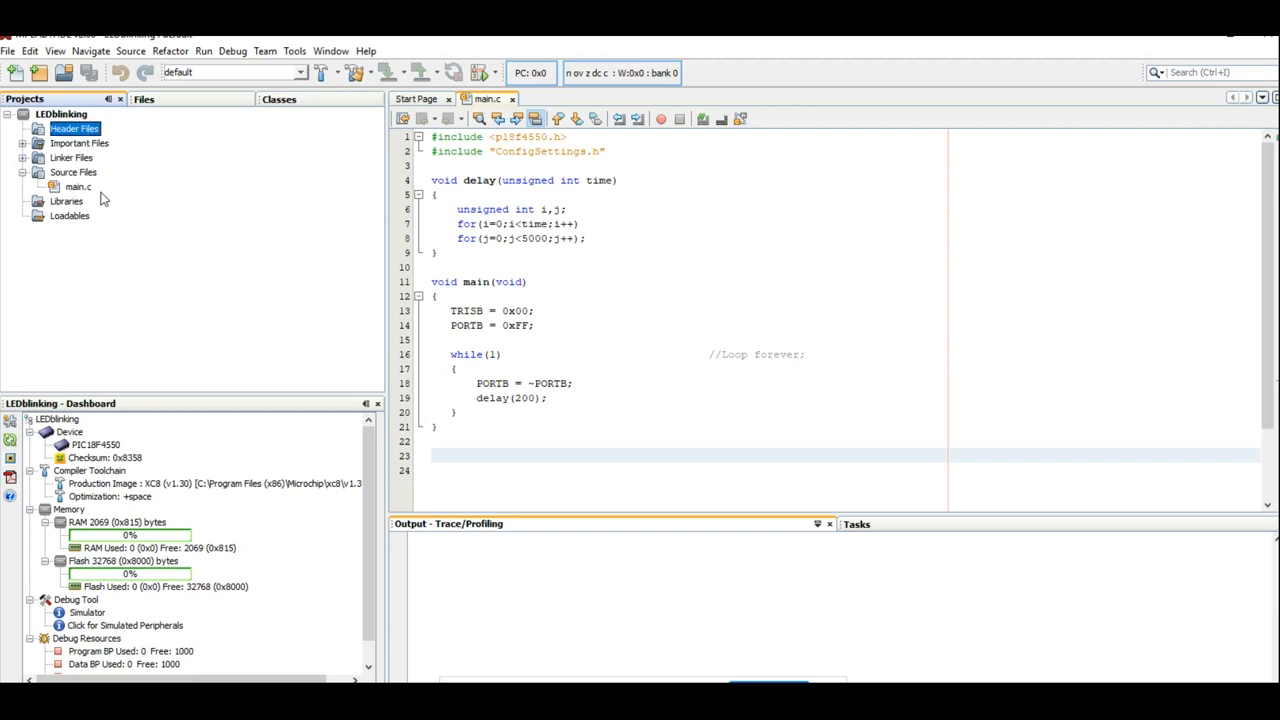
{"action": "mouse_move", "coordinate": [76, 188]}
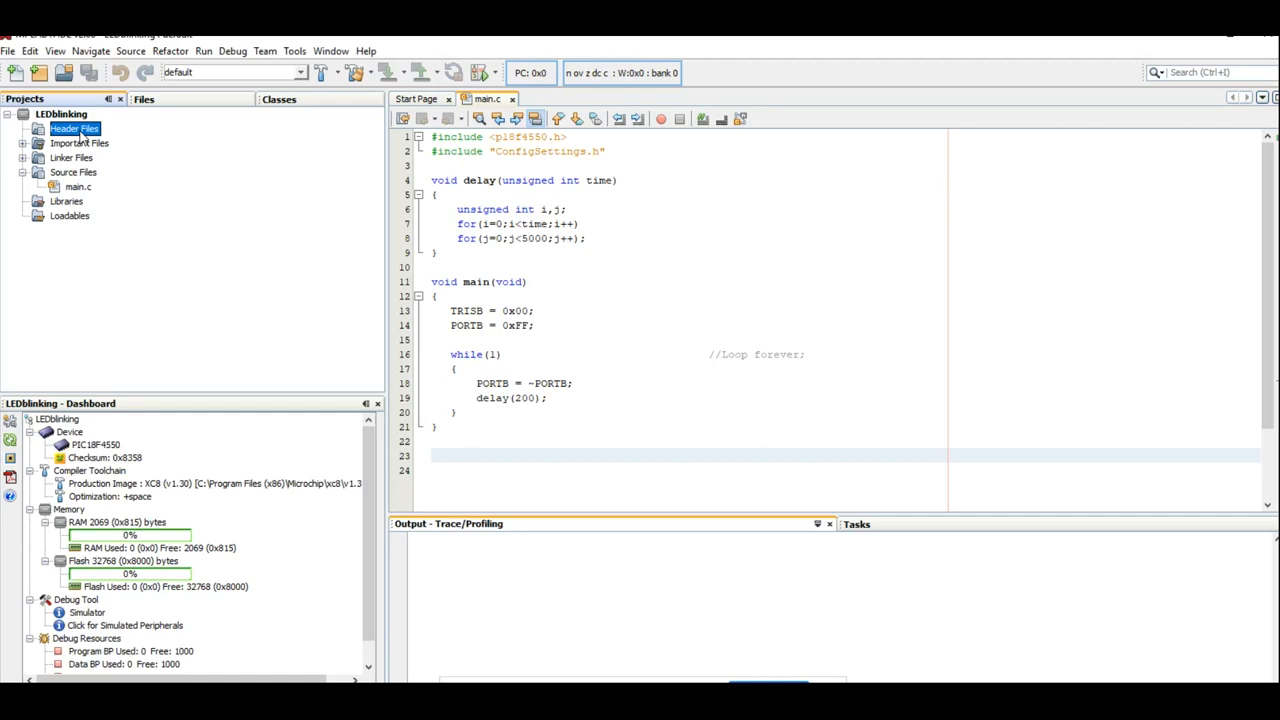
{"action": "right_click", "coordinate": [74, 128]}
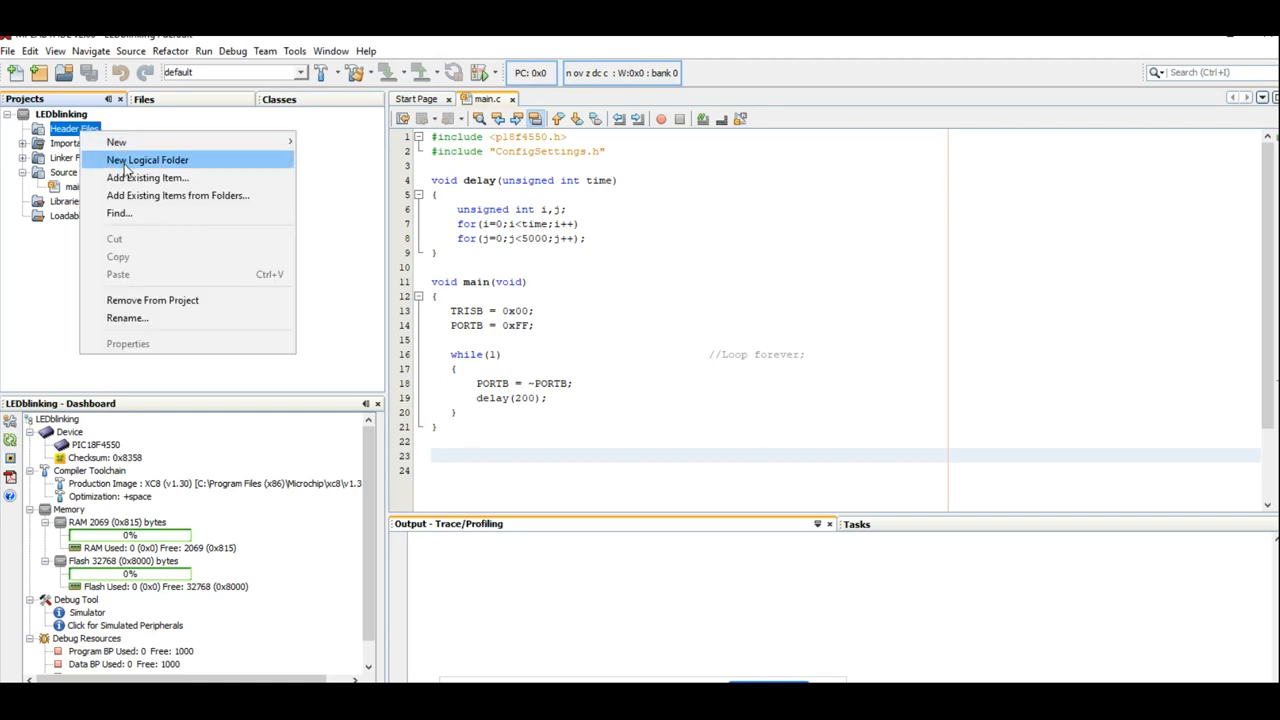
{"action": "mouse_move", "coordinate": [148, 176]}
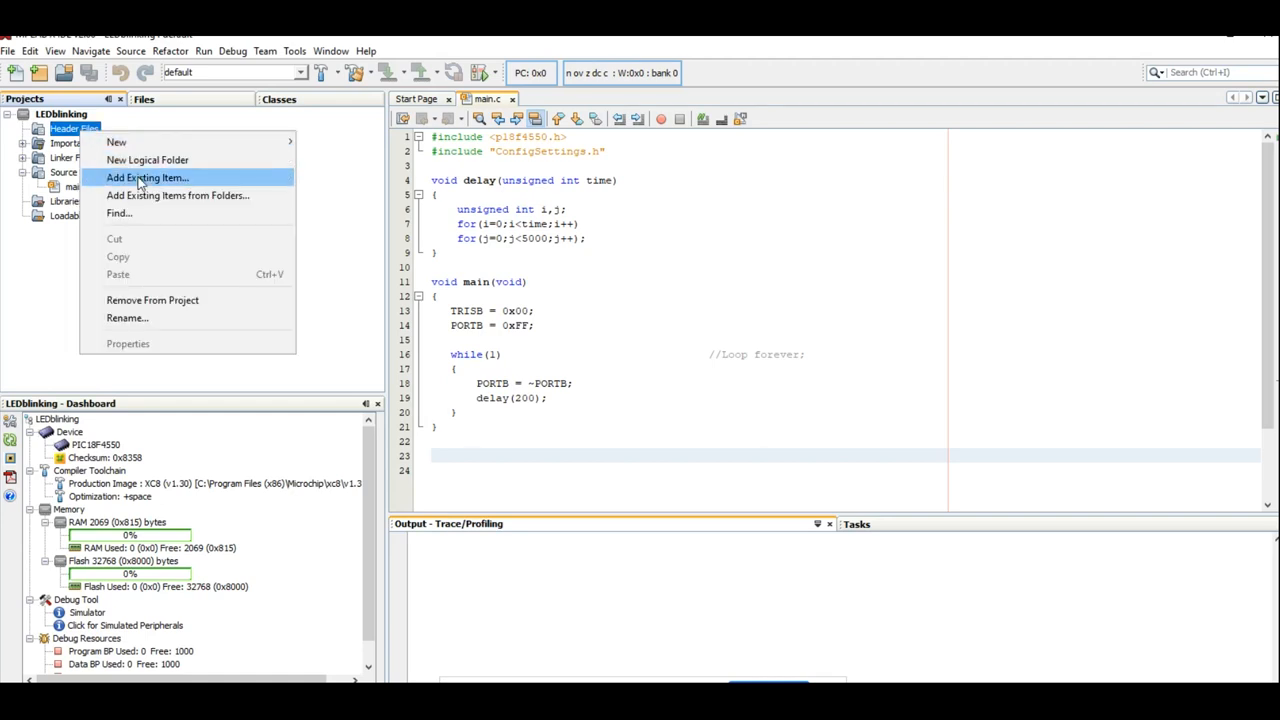
{"action": "left_click", "coordinate": [148, 176]}
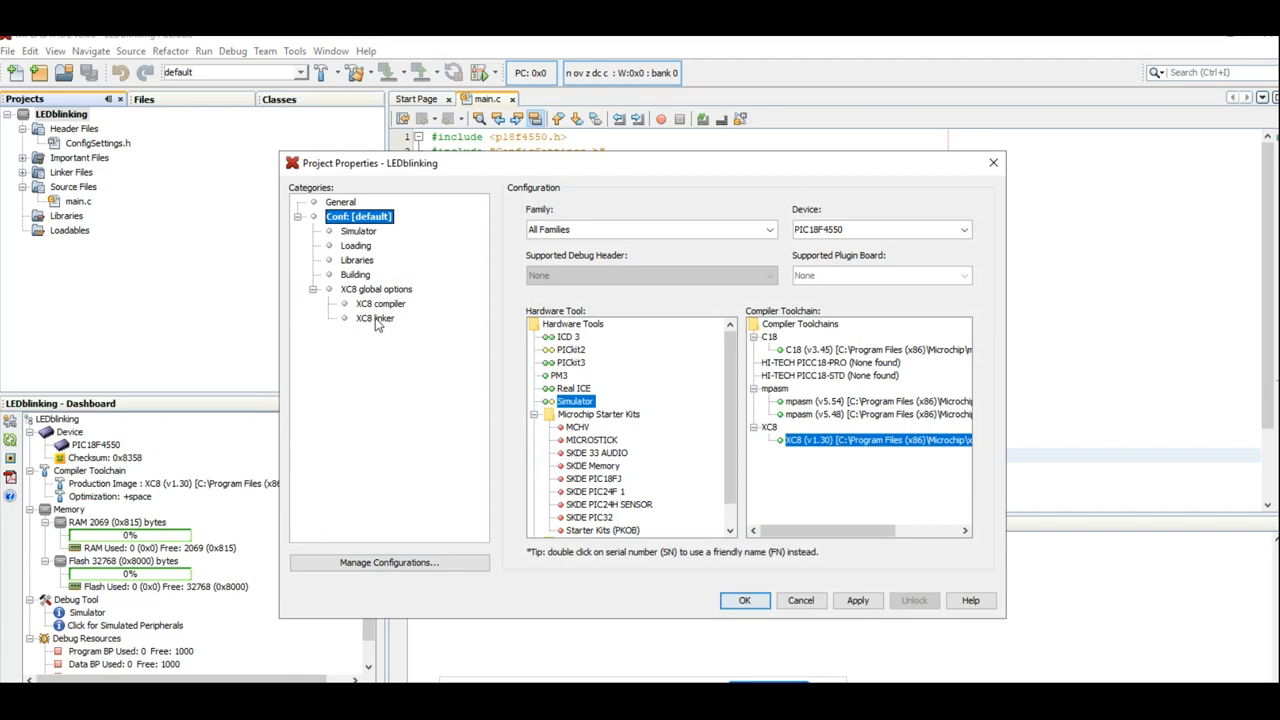
Set the XC8 linker Codeoffset to 800 under Additional options and confirm the project properties.
{"action": "left_click", "coordinate": [376, 318]}
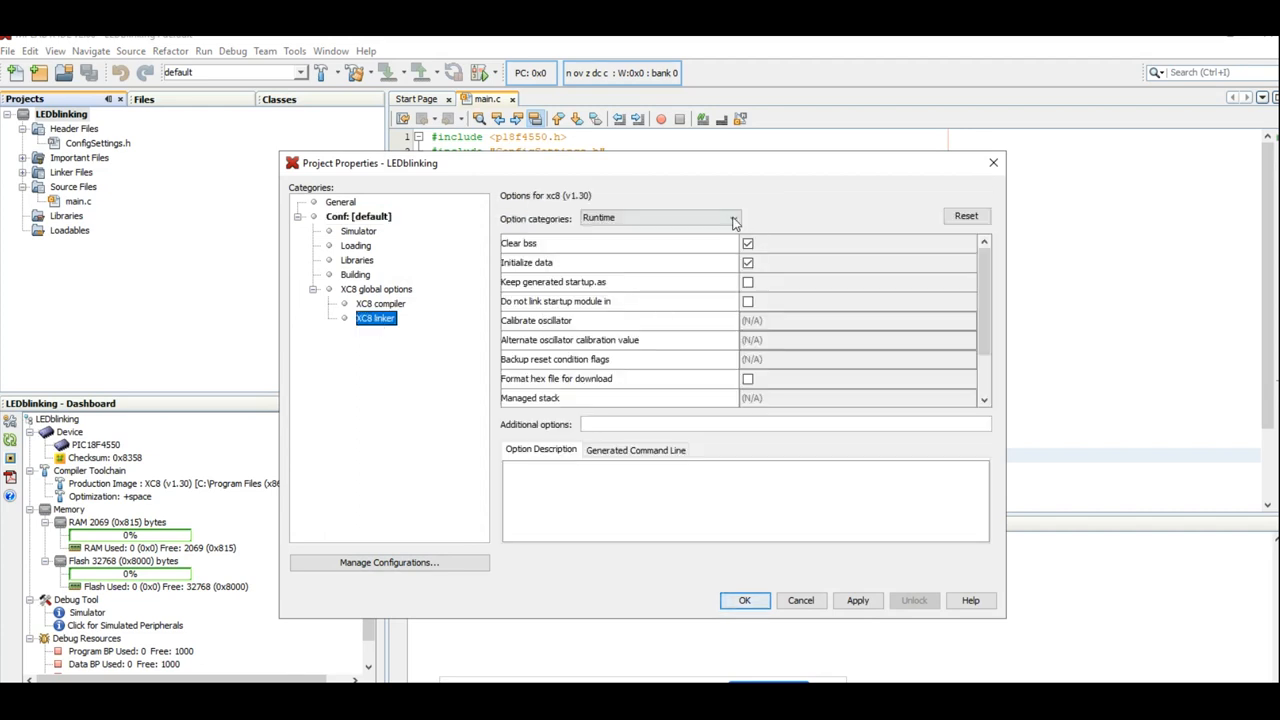
{"action": "left_click", "coordinate": [736, 218]}
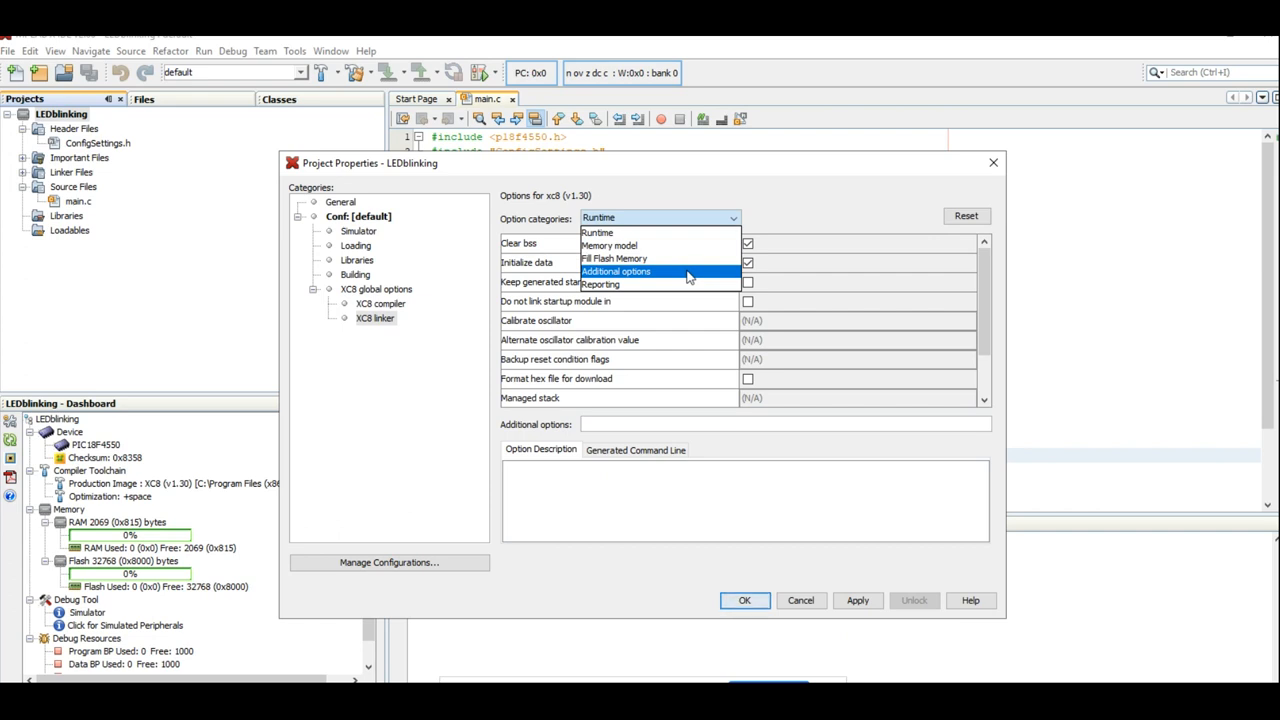
{"action": "left_click", "coordinate": [616, 272]}
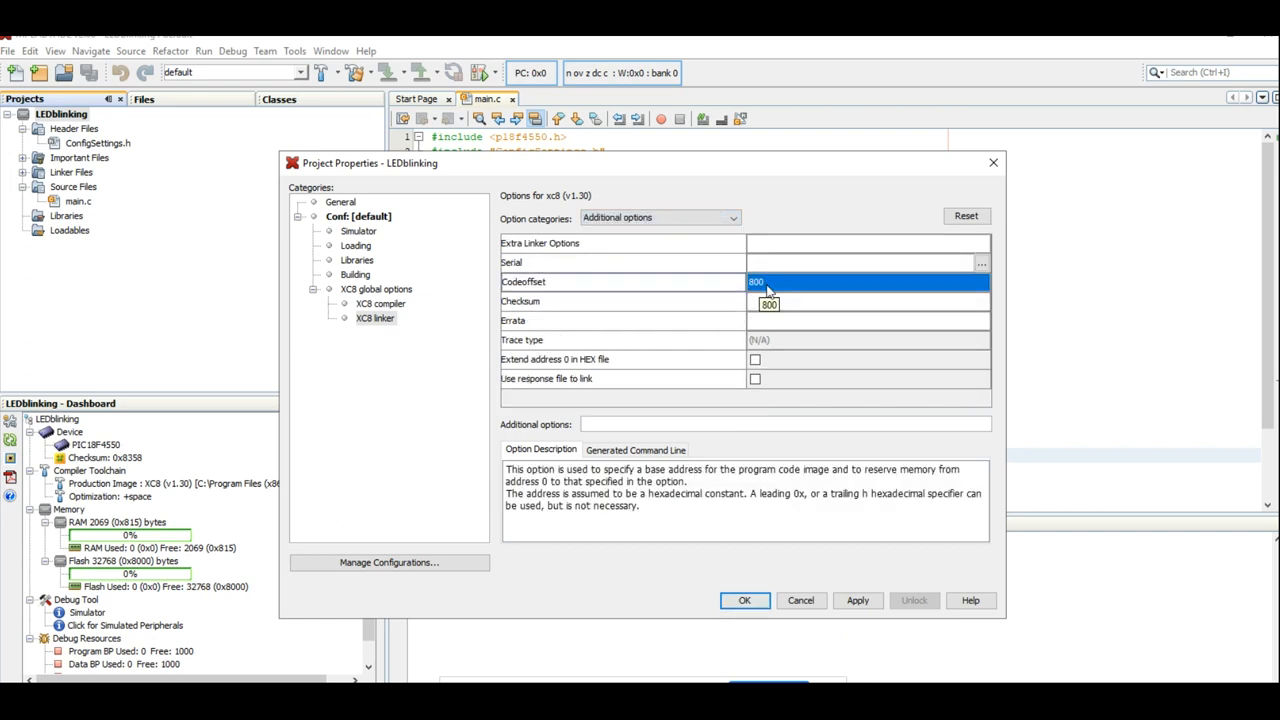
{"action": "mouse_move", "coordinate": [784, 288]}
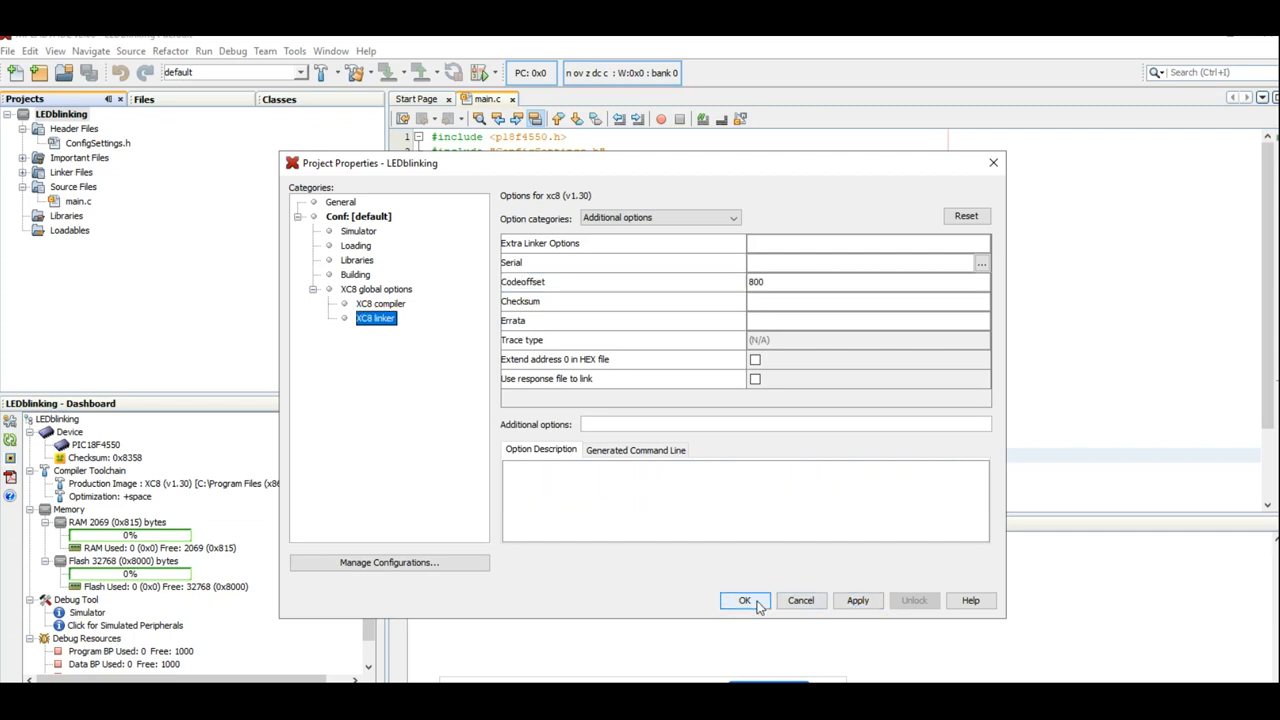
{"action": "left_click", "coordinate": [744, 600]}
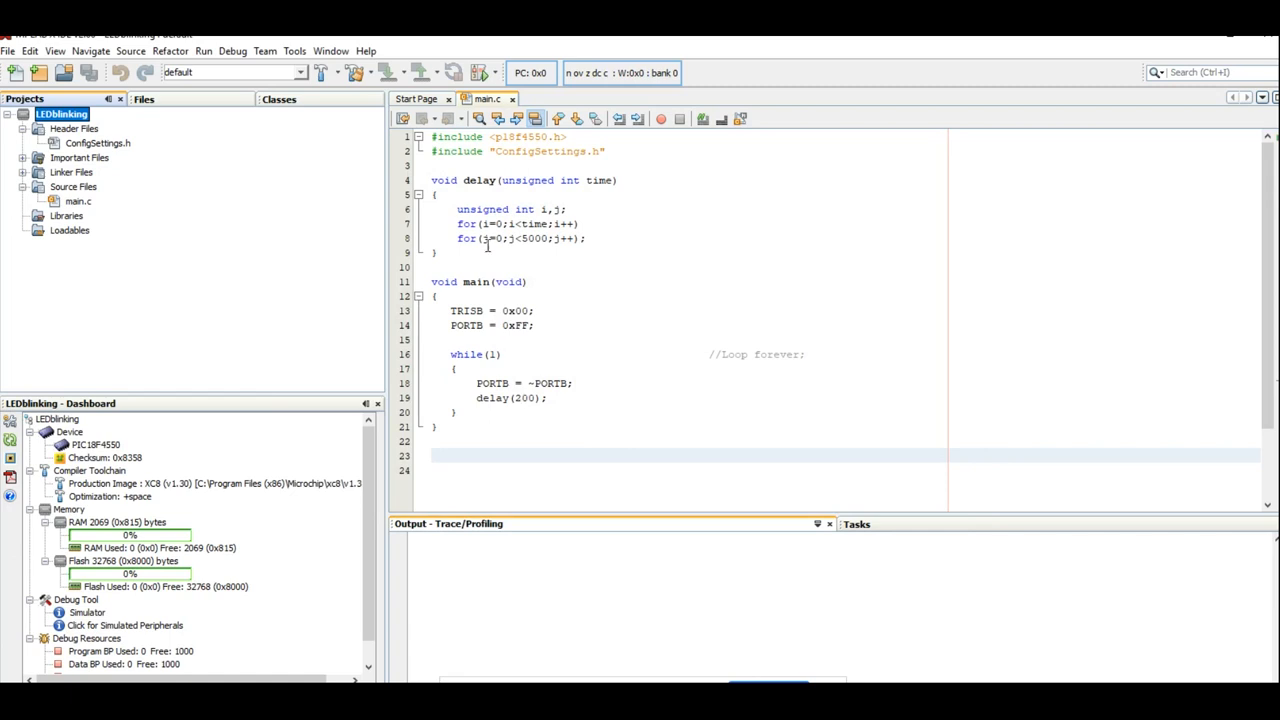
{"action": "mouse_move", "coordinate": [324, 72]}
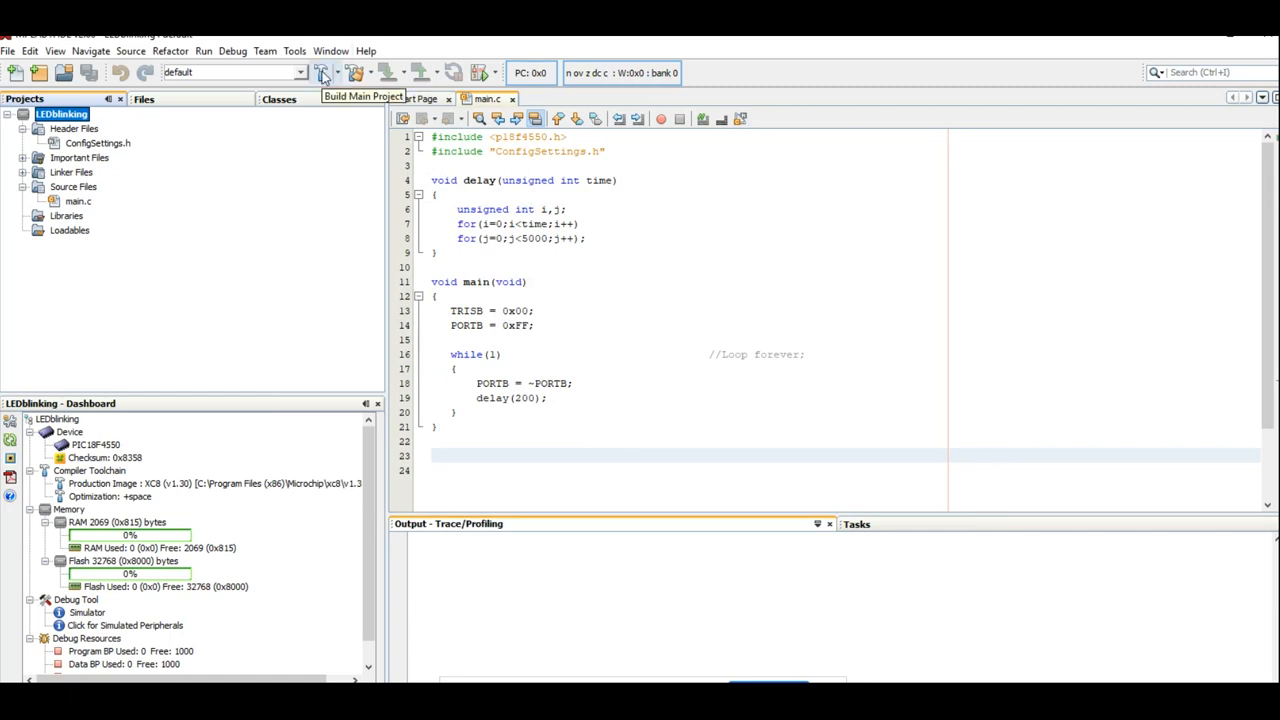
Build the LEDblinking main project to produce its production hex file.
{"action": "left_click", "coordinate": [324, 72]}
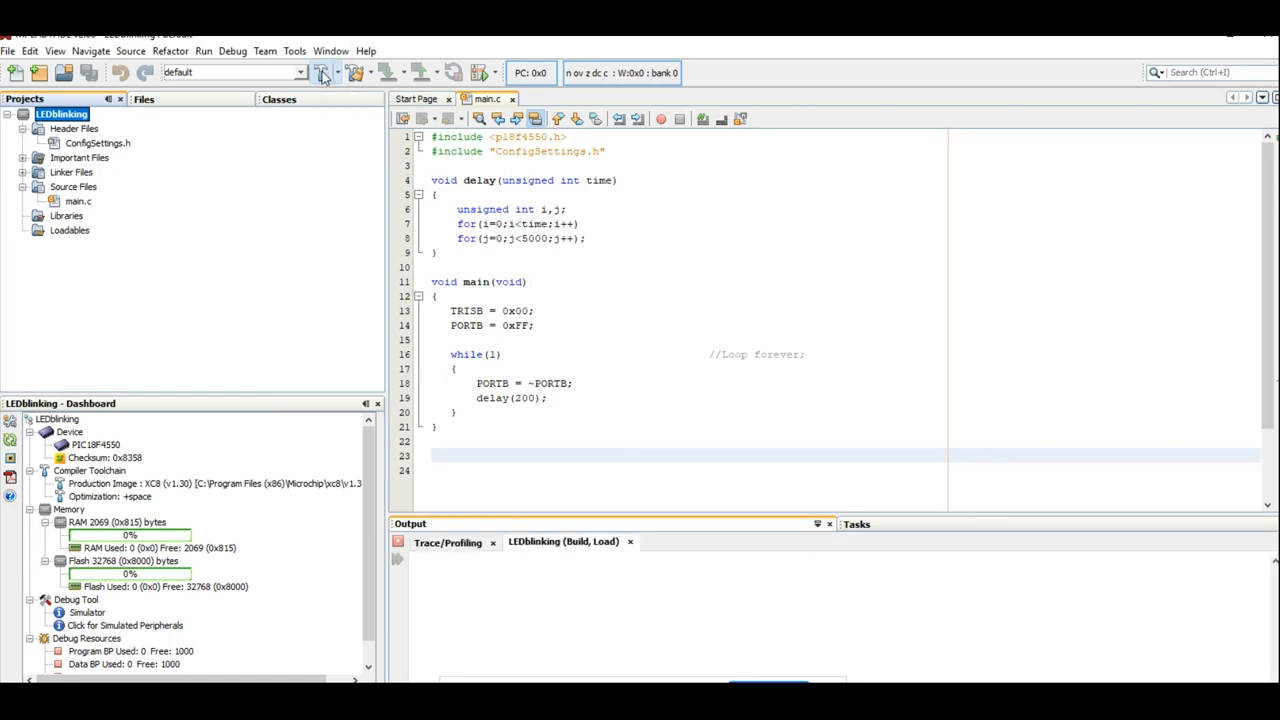
{"action": "left_click", "coordinate": [324, 72]}
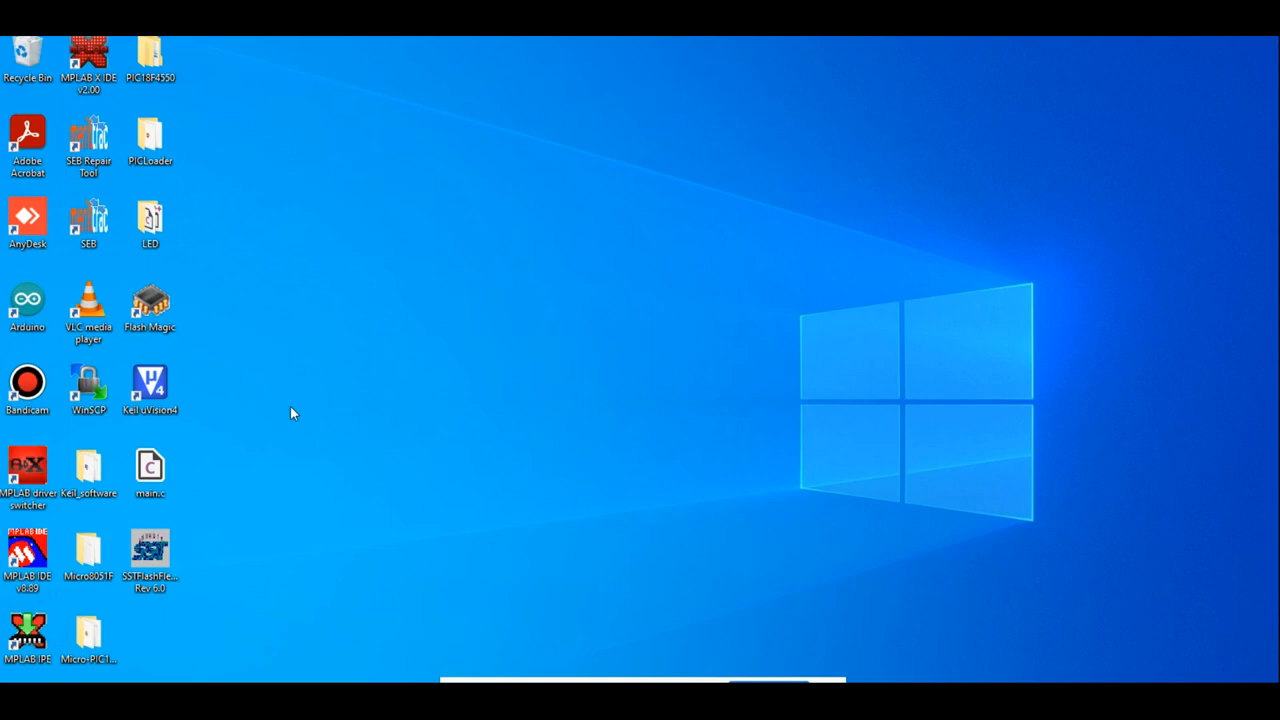
{"action": "mouse_move", "coordinate": [200, 452]}
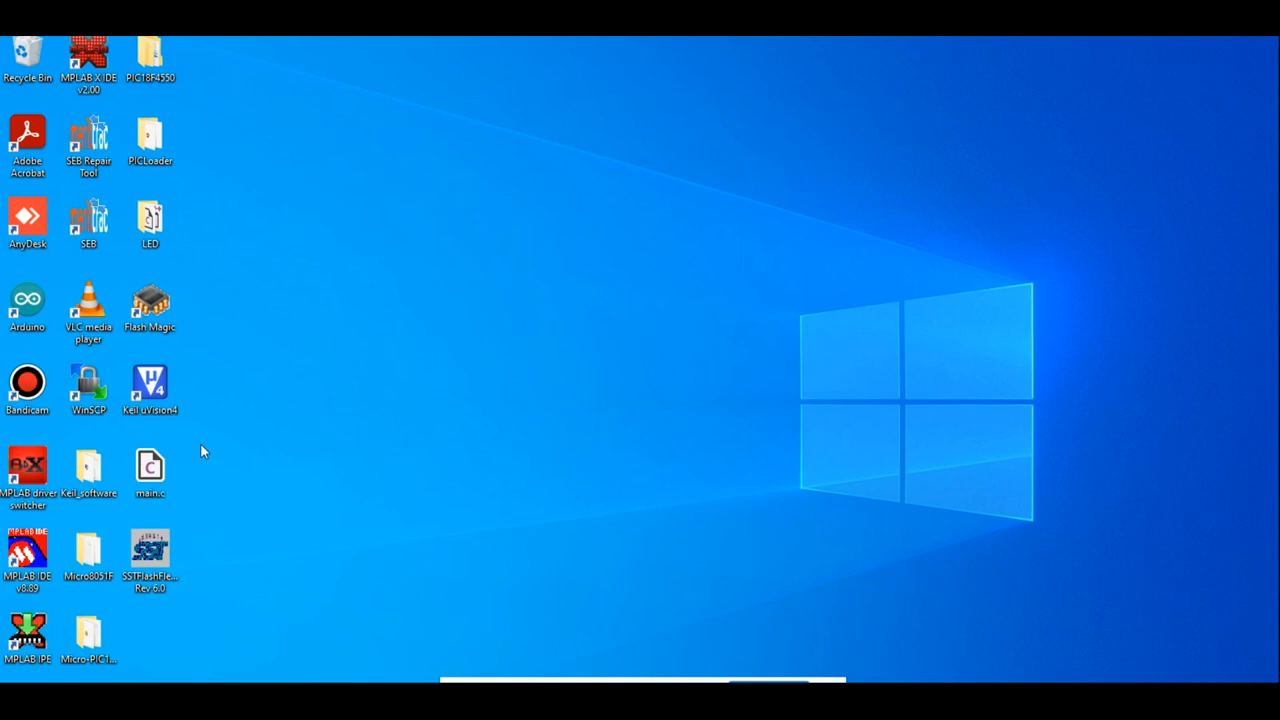
Launch PICLoader and set its COM port to USB Serial Port (COM8) with FLASH Program Memory writing enabled.
{"action": "double_click", "coordinate": [148, 140]}
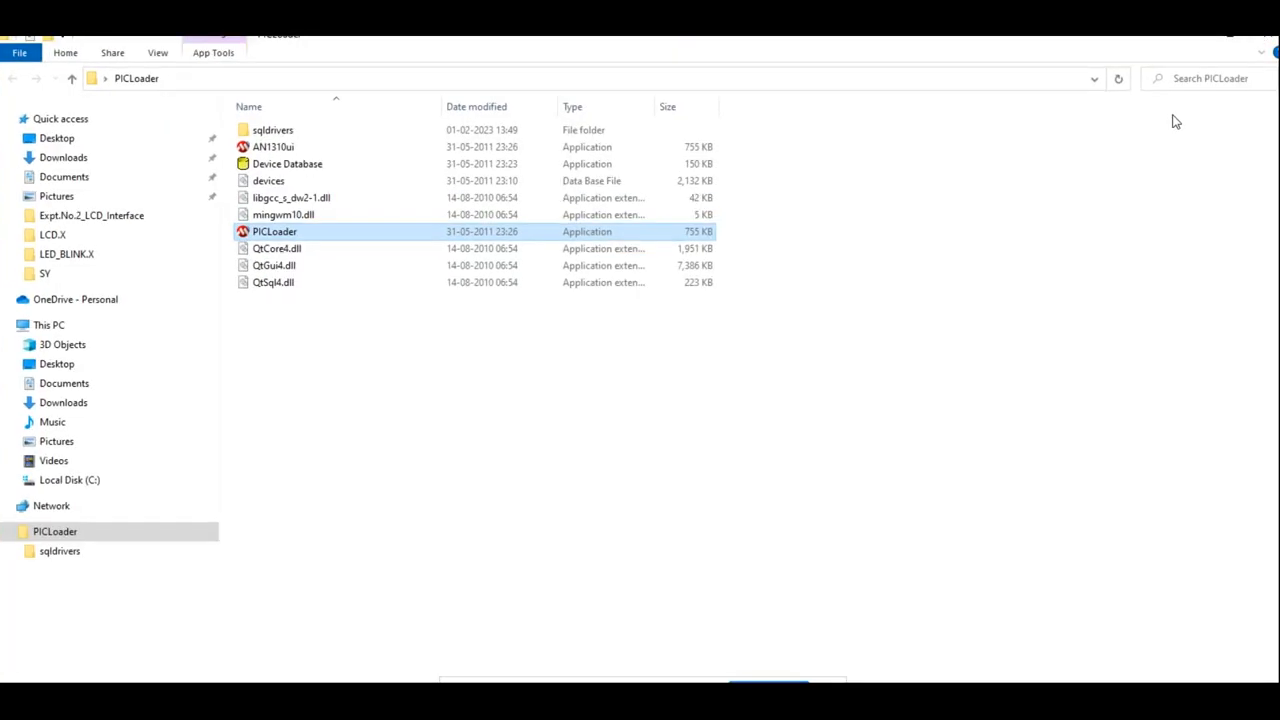
{"action": "left_click", "coordinate": [382, 168]}
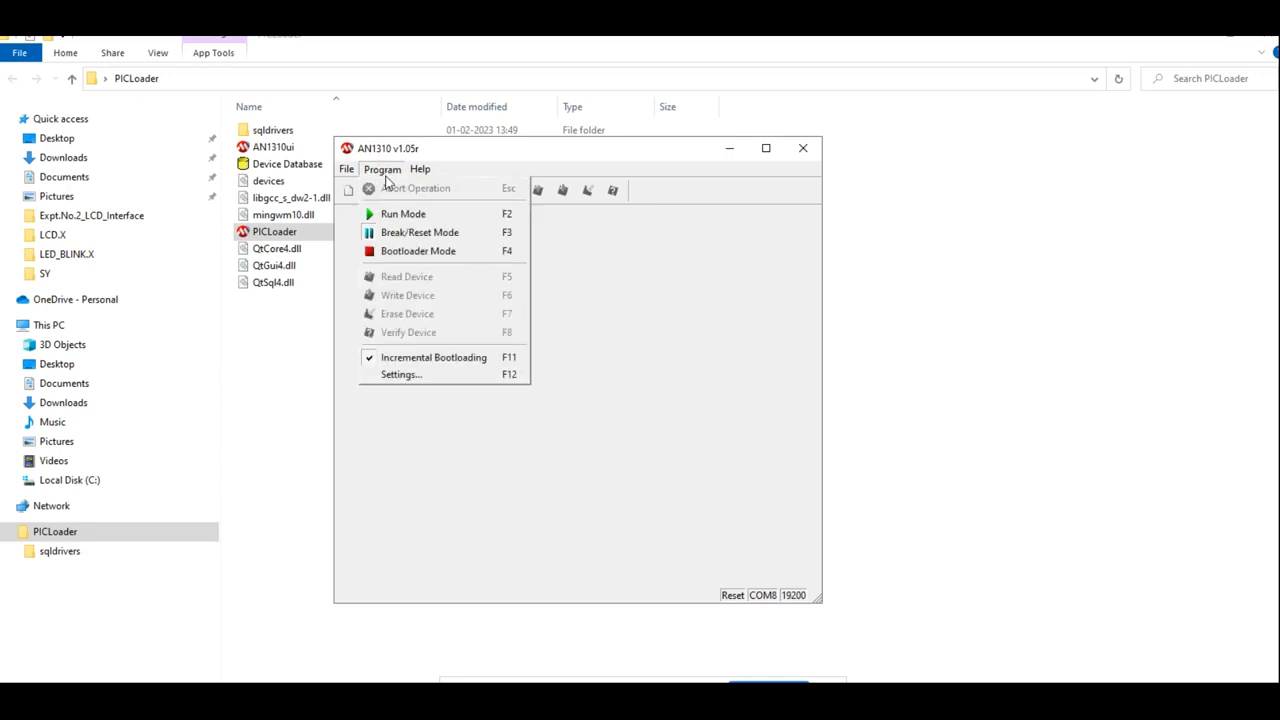
{"action": "left_click", "coordinate": [400, 374]}
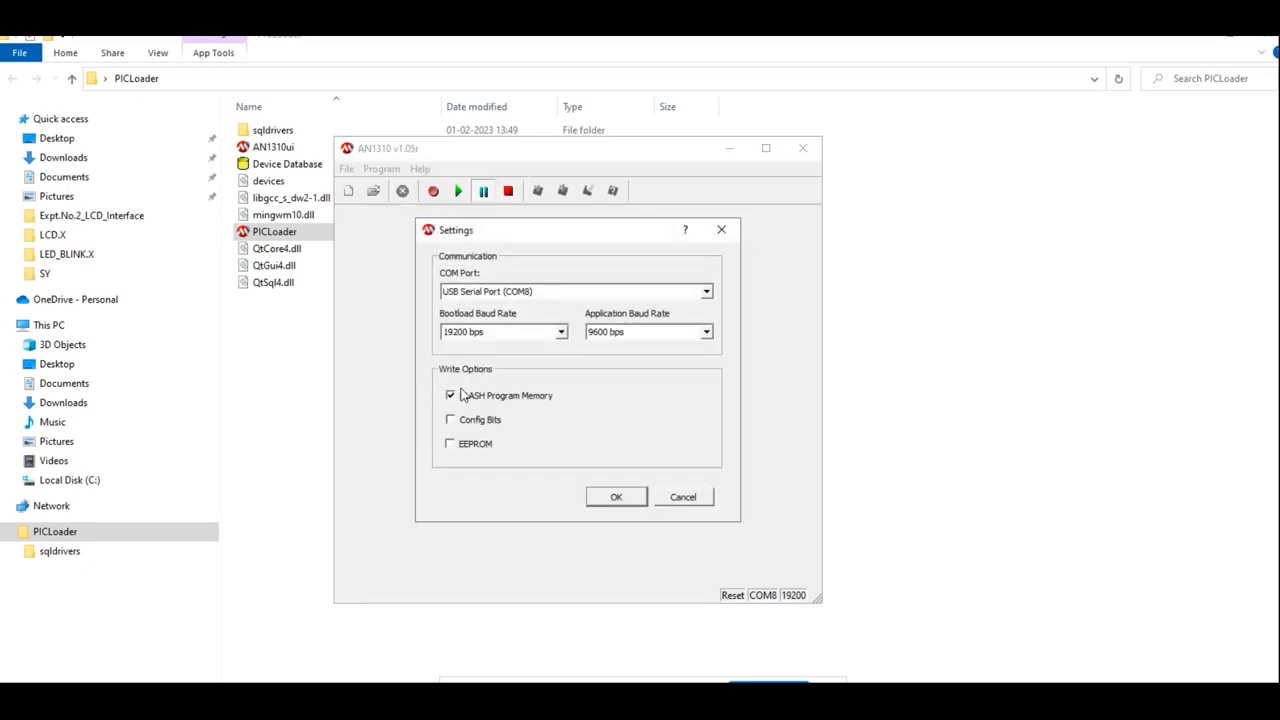
{"action": "left_click", "coordinate": [706, 292]}
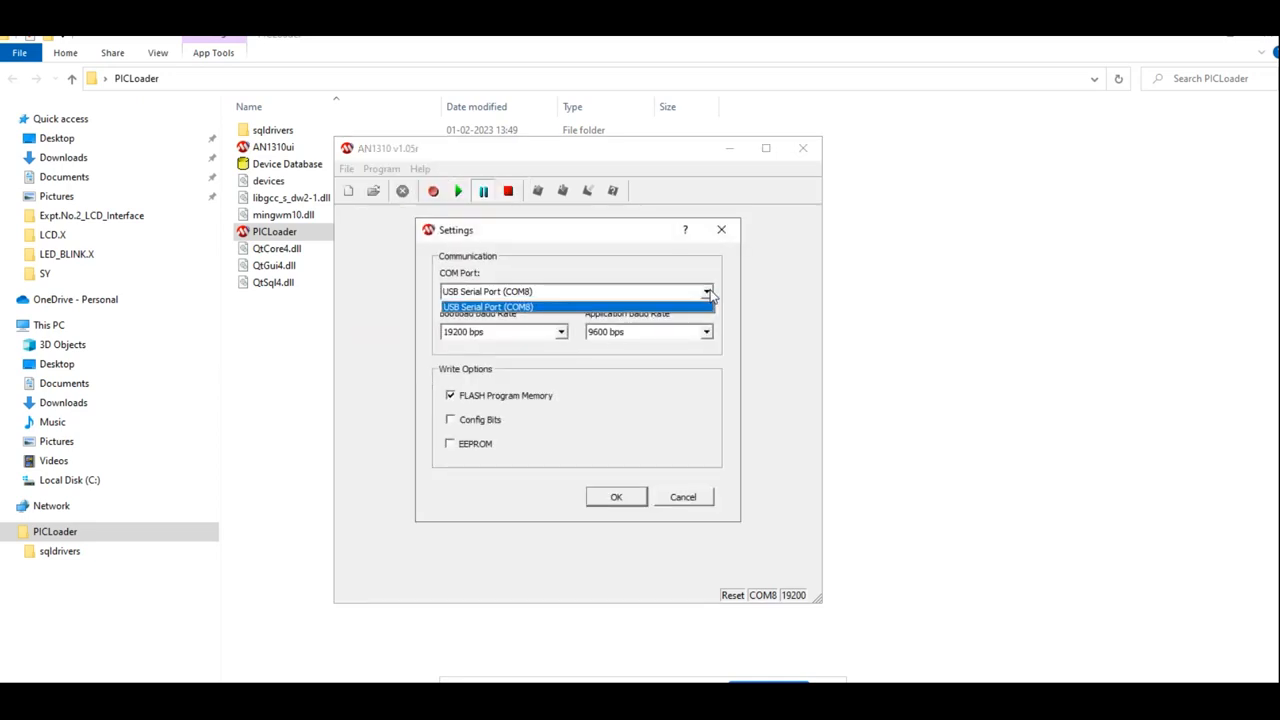
{"action": "left_click", "coordinate": [488, 306]}
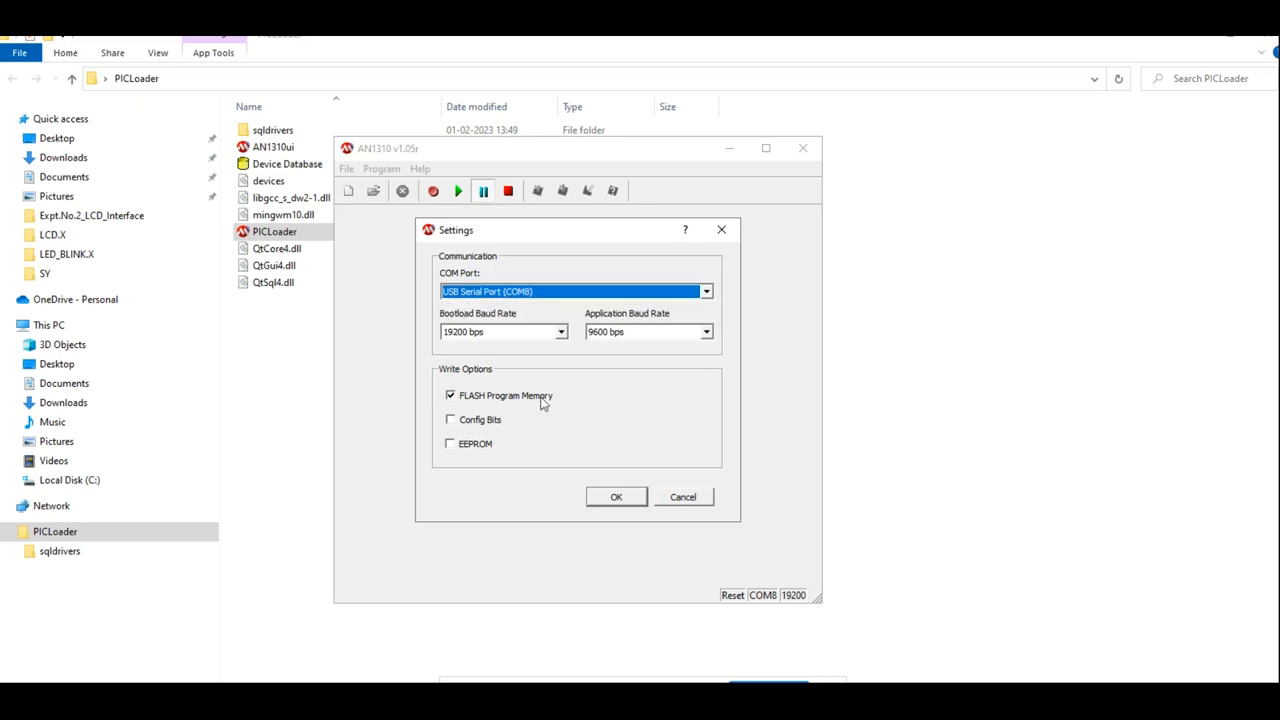
{"action": "mouse_move", "coordinate": [462, 402]}
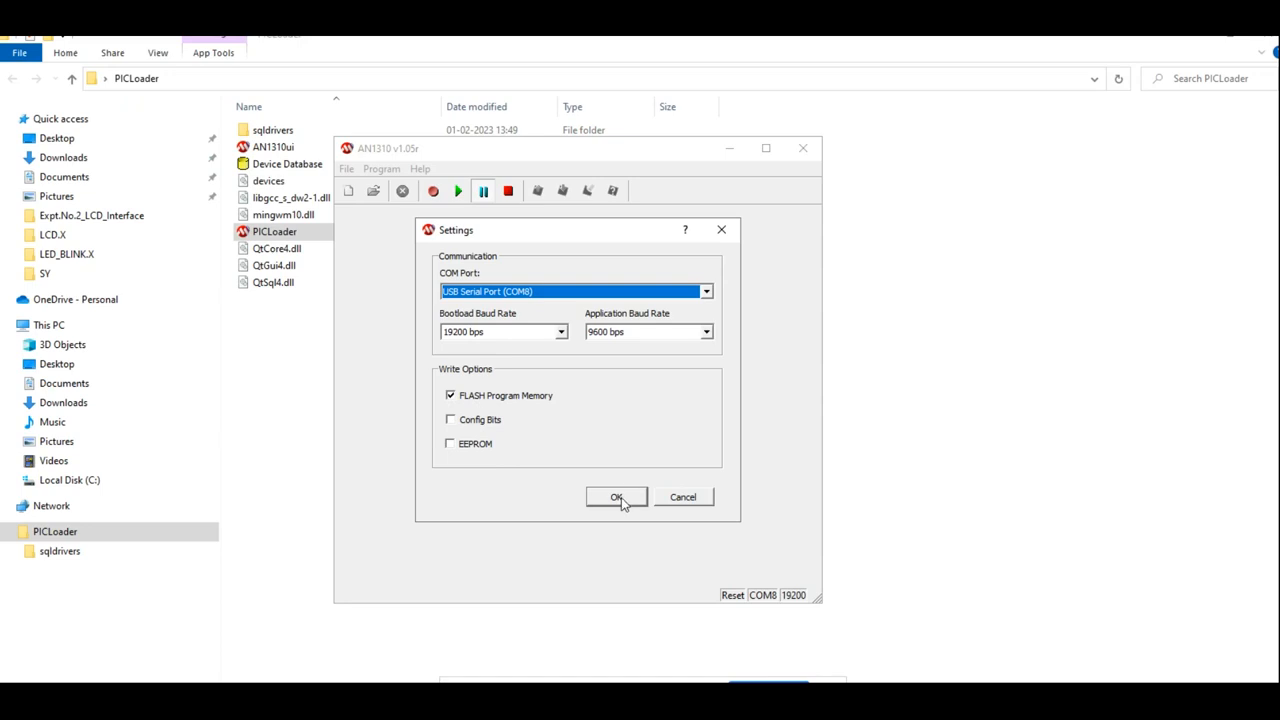
{"action": "left_click", "coordinate": [616, 496]}
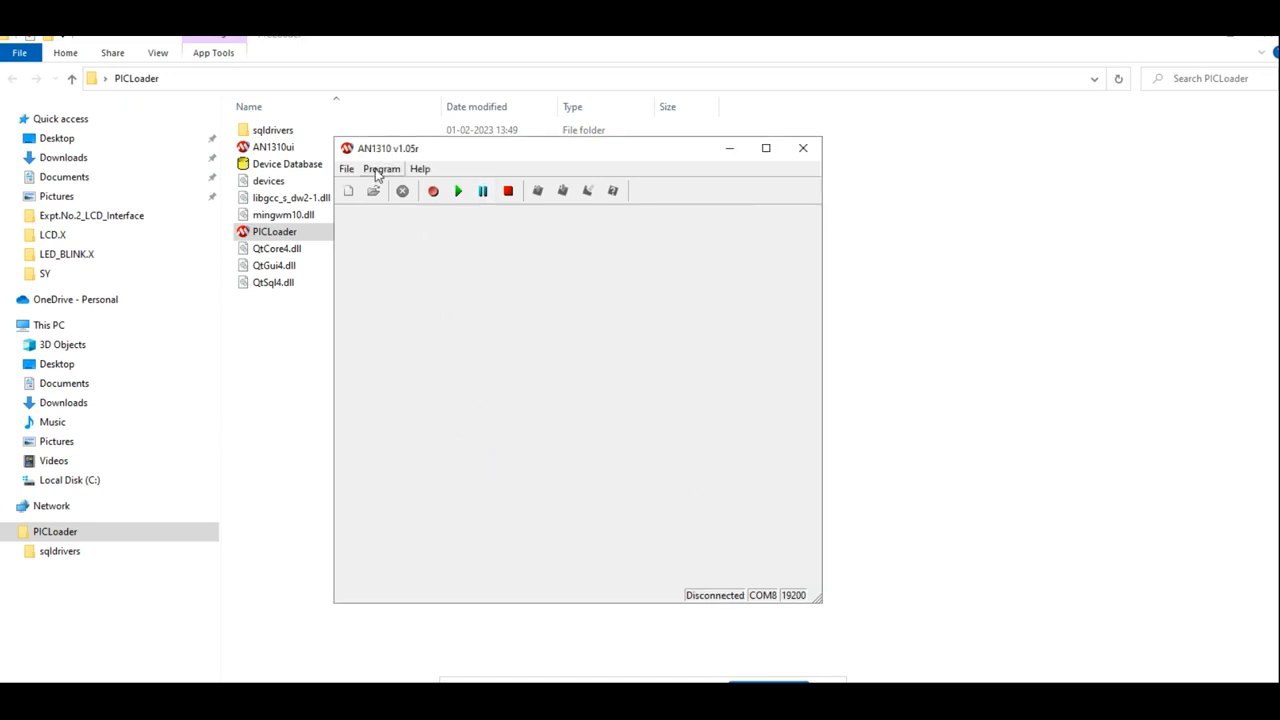
Assert Break/Reset Mode on the board so it enters the bootloader for the PIC18F4550.
{"action": "left_click", "coordinate": [380, 168]}
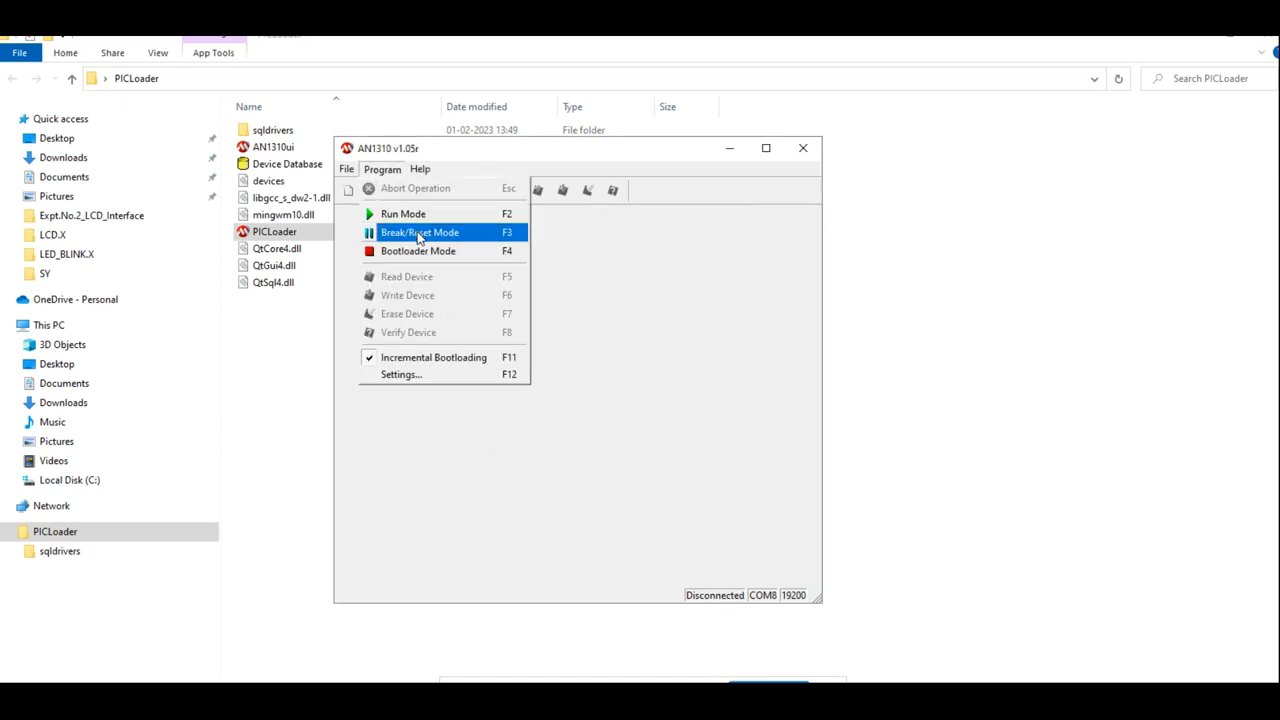
{"action": "left_click", "coordinate": [420, 232]}
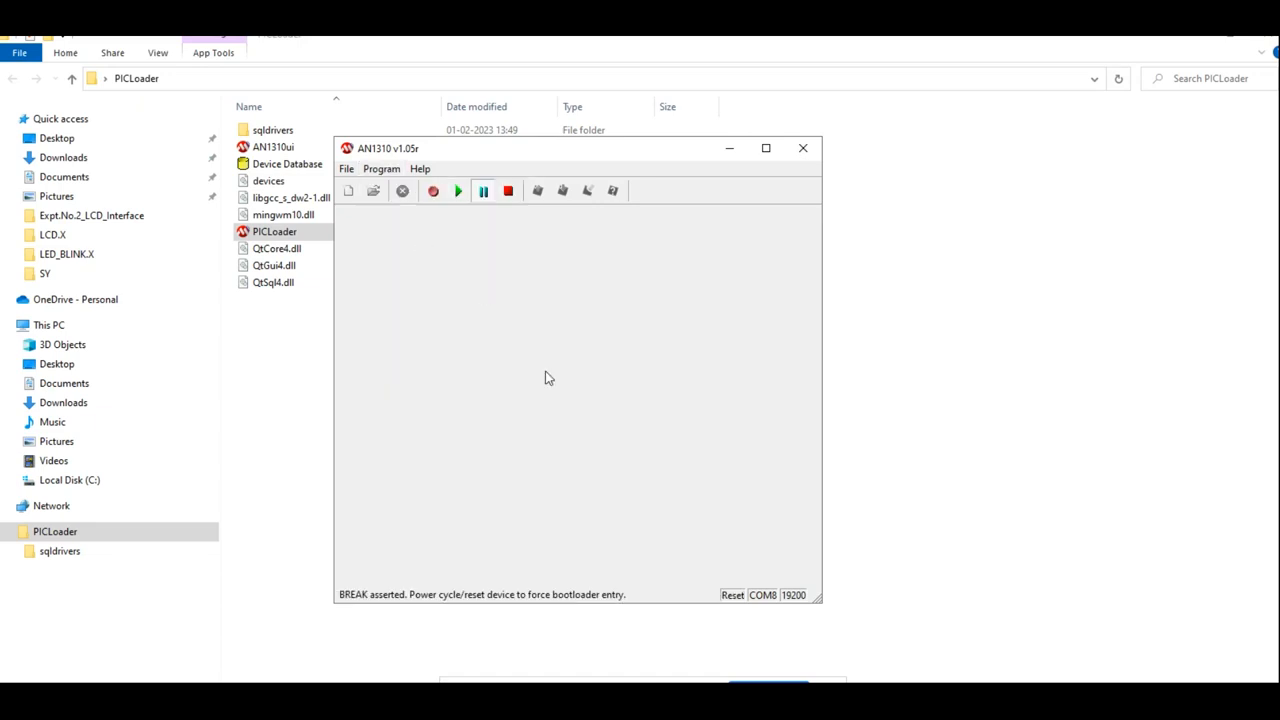
{"action": "mouse_move", "coordinate": [430, 358]}
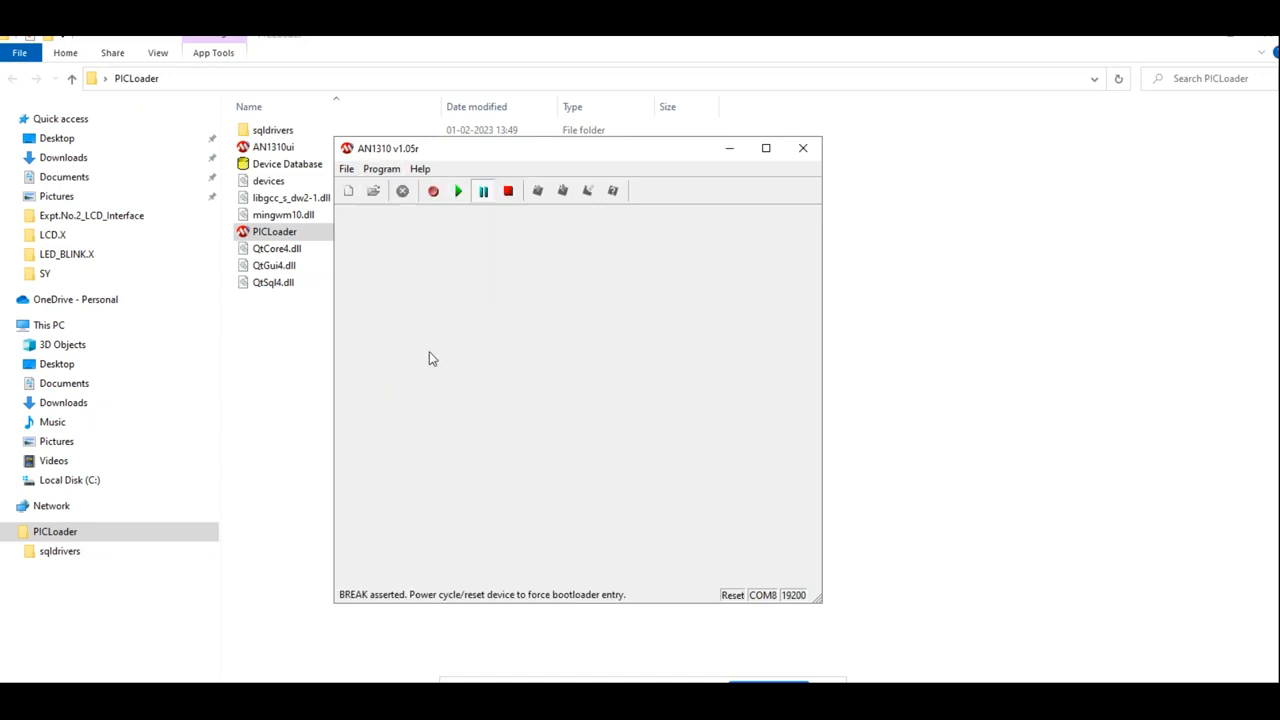
{"action": "left_click", "coordinate": [380, 168]}
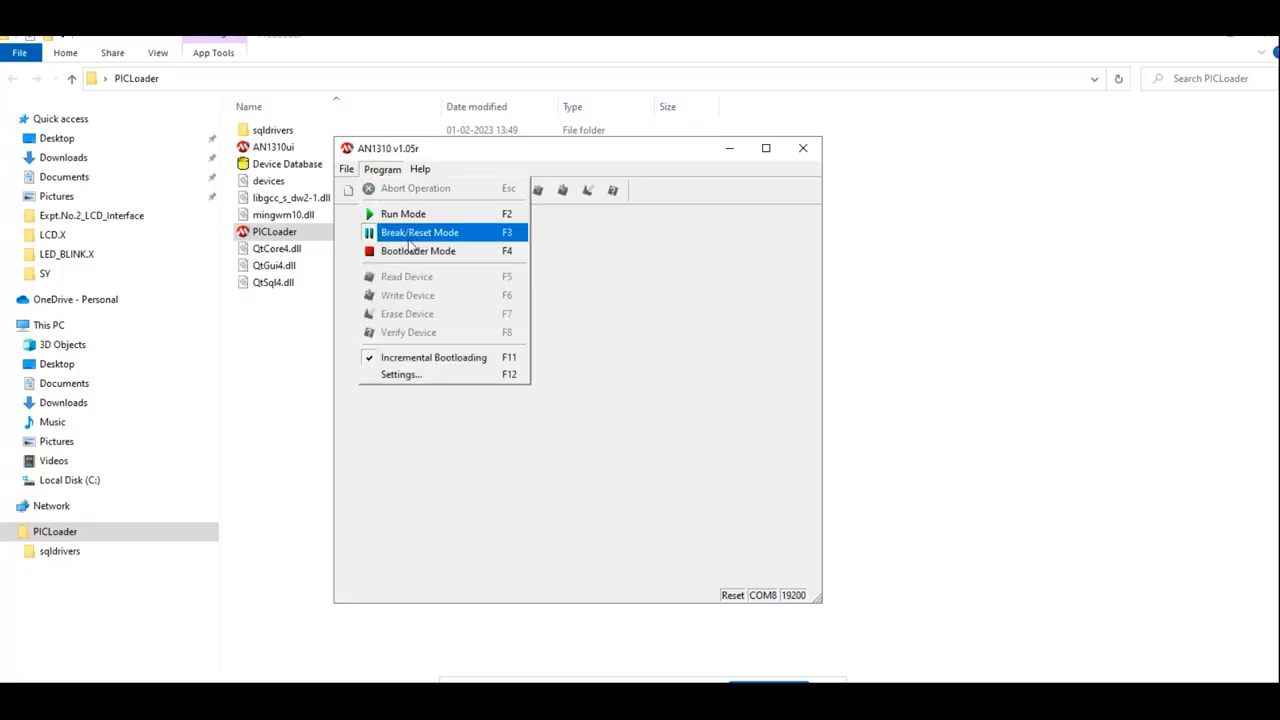
{"action": "mouse_move", "coordinate": [410, 252]}
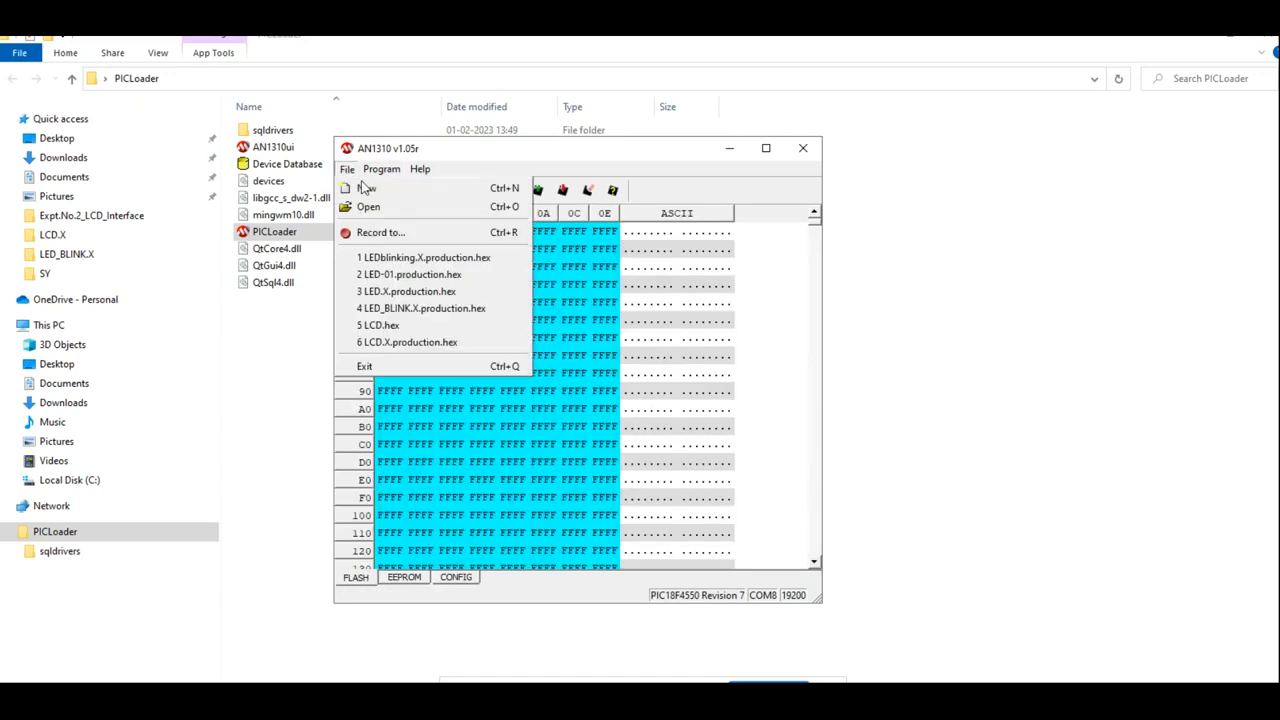
Load LEDblinking.X.production.hex from Desktop > LED > LEDblinking.X > dist > default > production.
{"action": "left_click", "coordinate": [424, 256]}
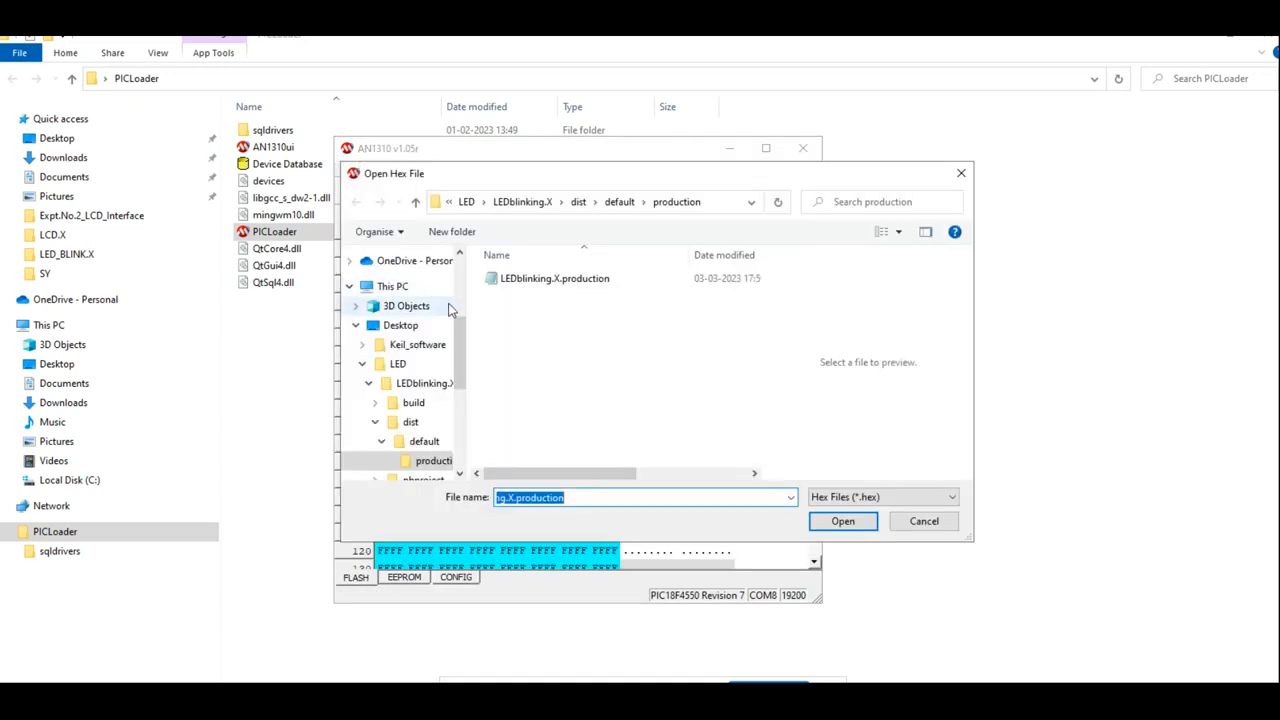
{"action": "left_click", "coordinate": [400, 324]}
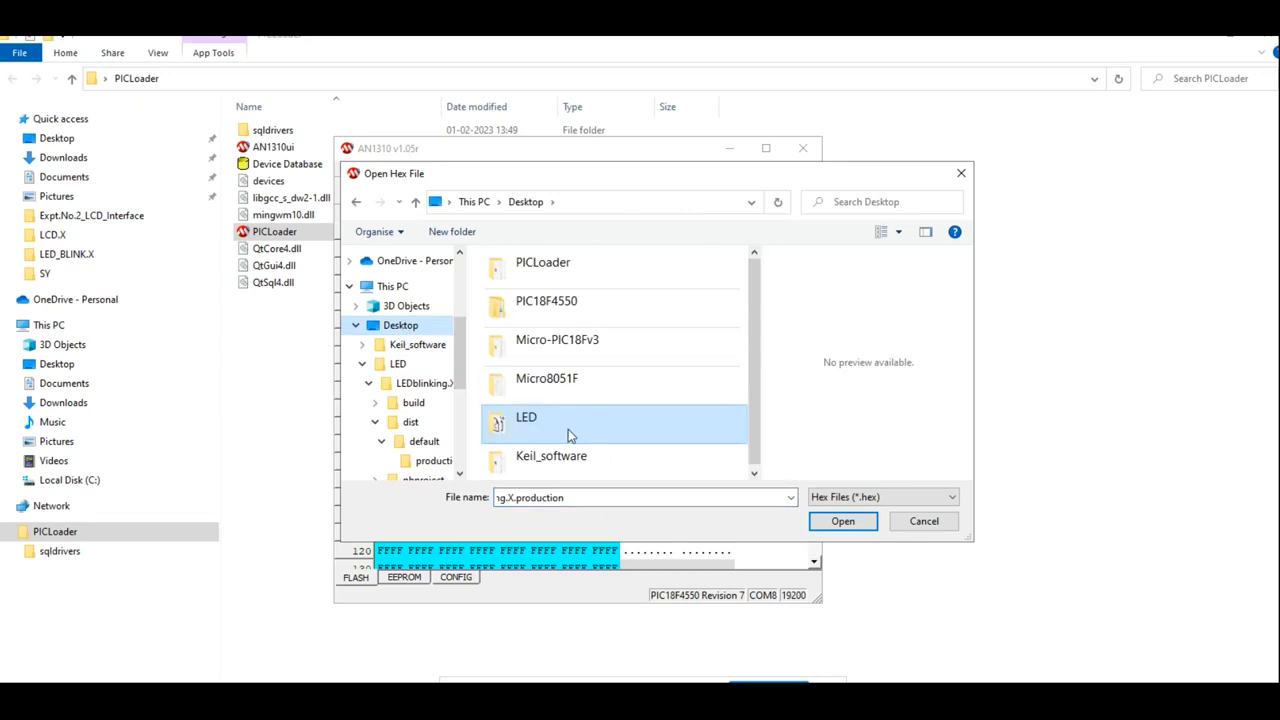
{"action": "double_click", "coordinate": [526, 418]}
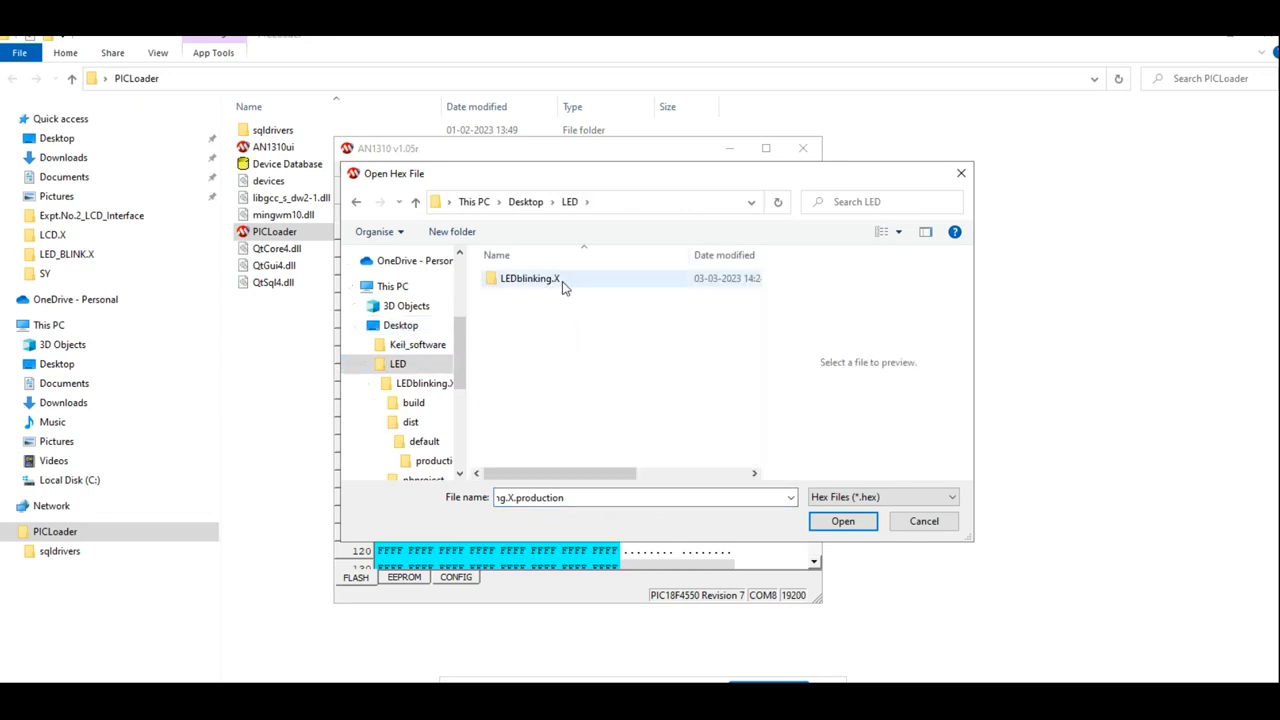
{"action": "double_click", "coordinate": [528, 278]}
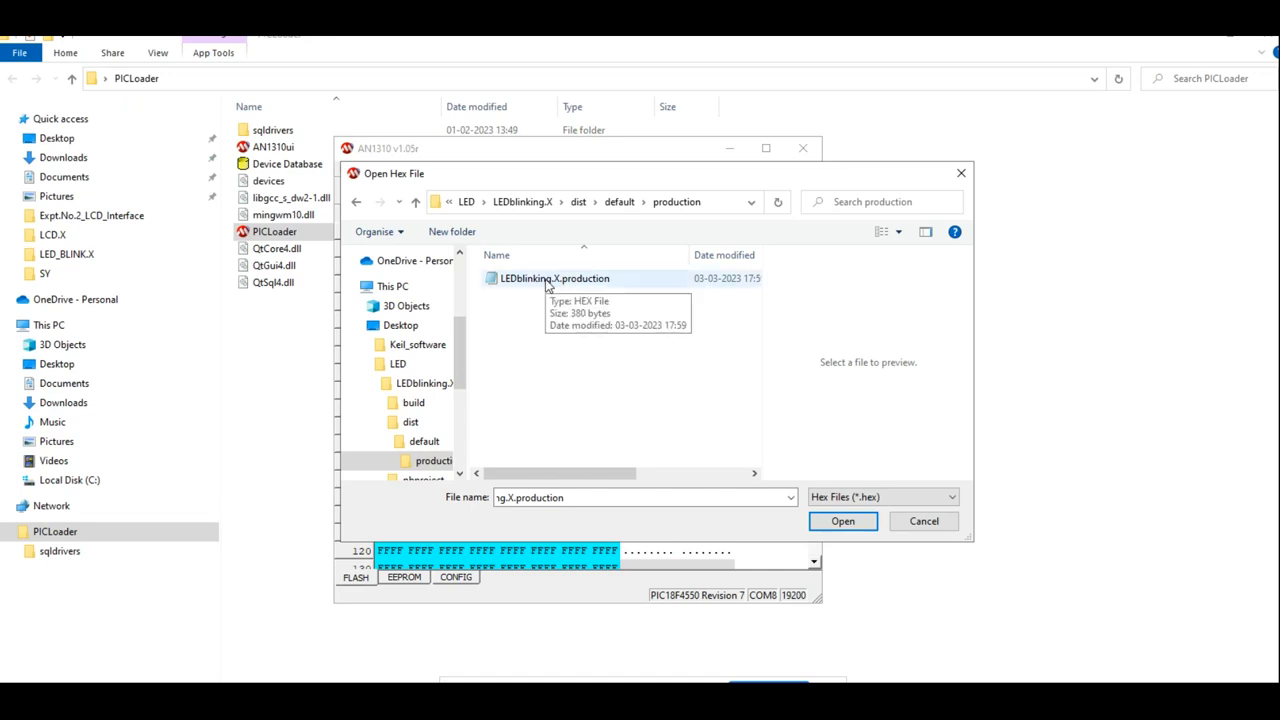
{"action": "left_click", "coordinate": [554, 278]}
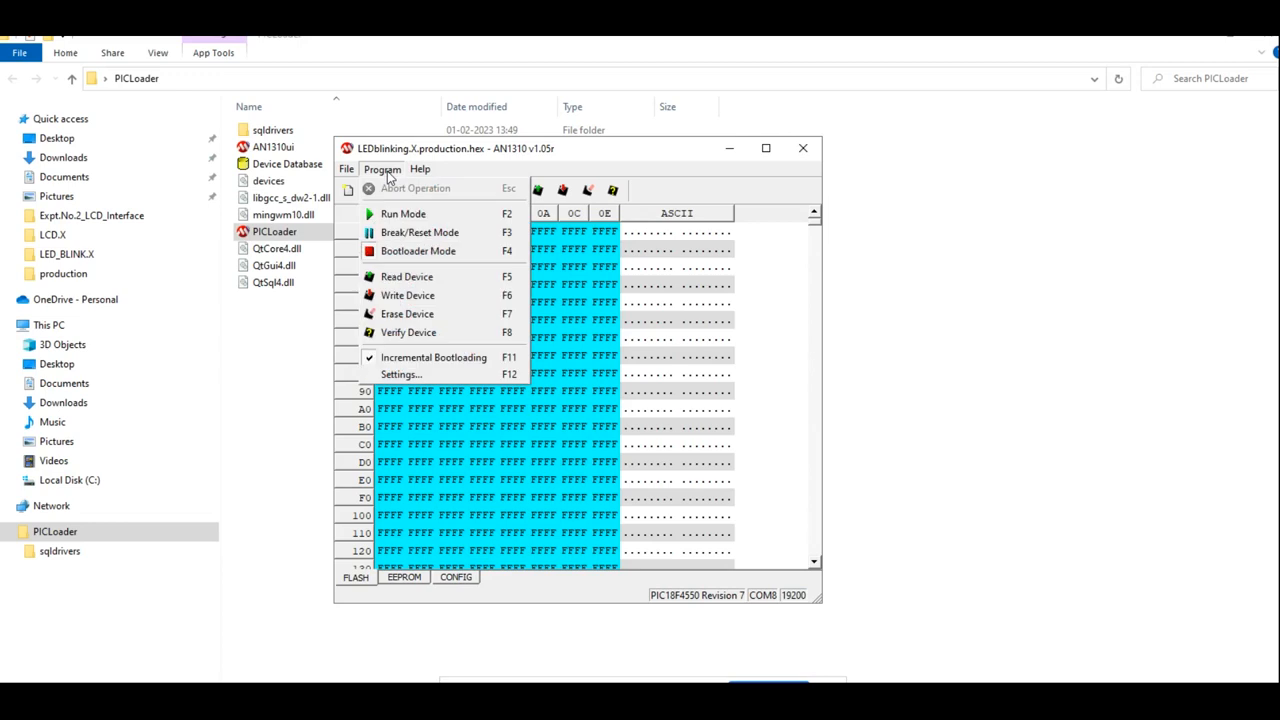
{"action": "mouse_move", "coordinate": [408, 296]}
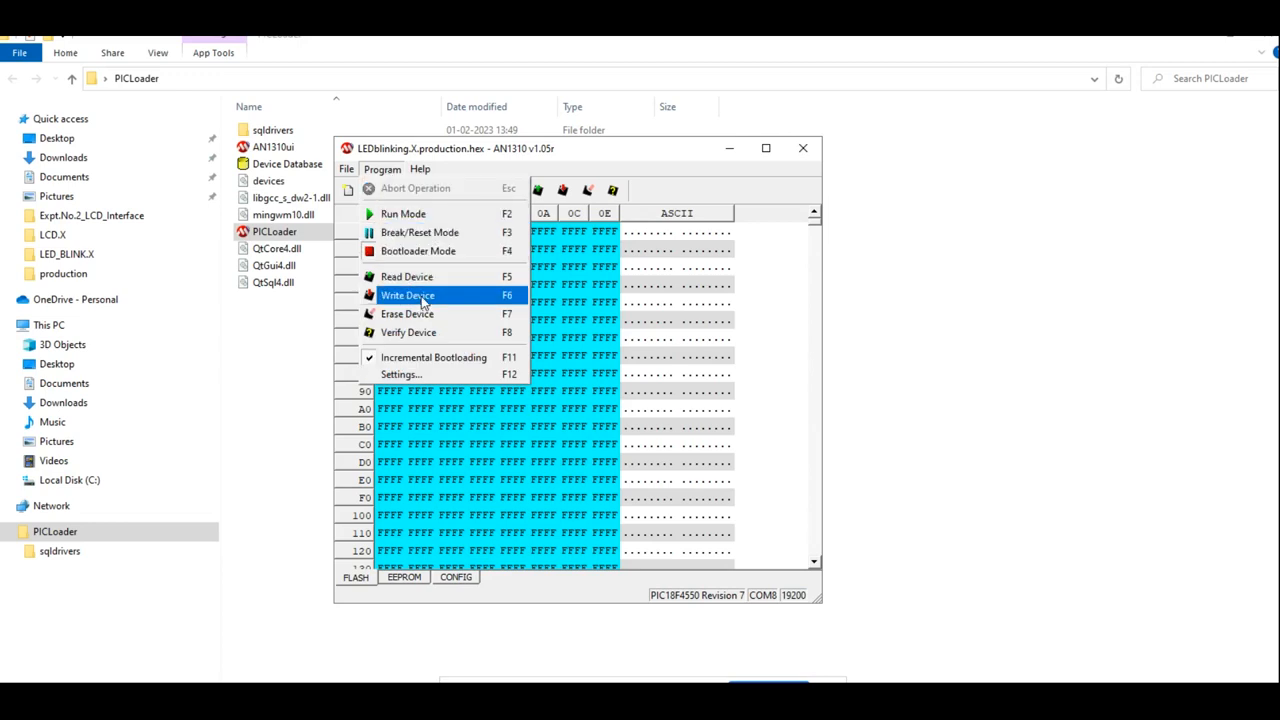
Write the loaded hex to the PIC18F4550 flash until the status reports Write complete.
{"action": "left_click", "coordinate": [408, 296]}
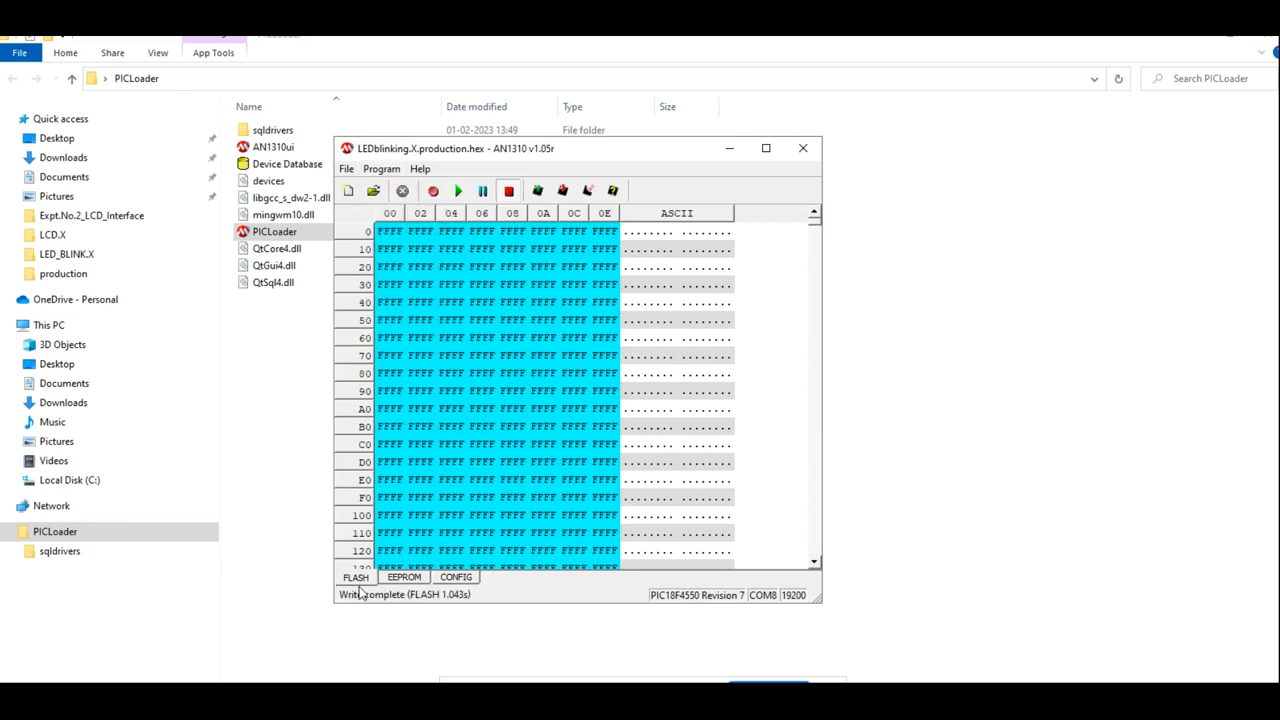
{"action": "mouse_move", "coordinate": [388, 608]}
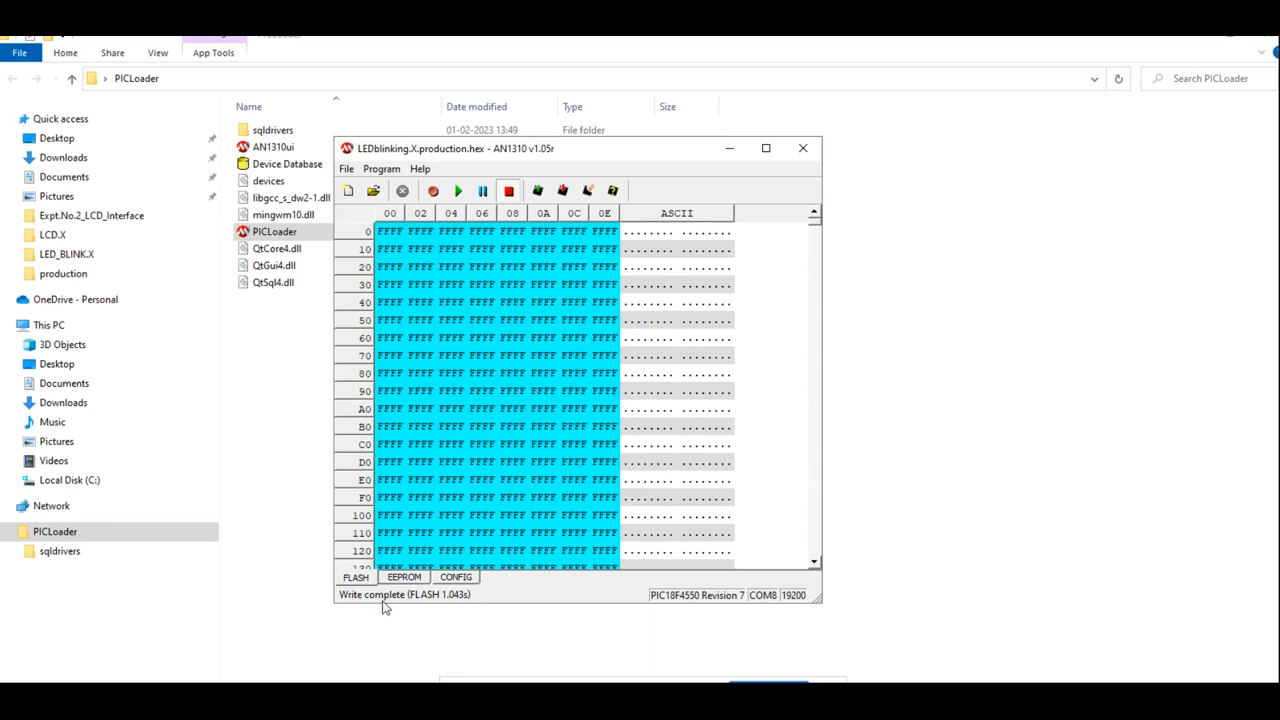
{"action": "mouse_move", "coordinate": [348, 600]}
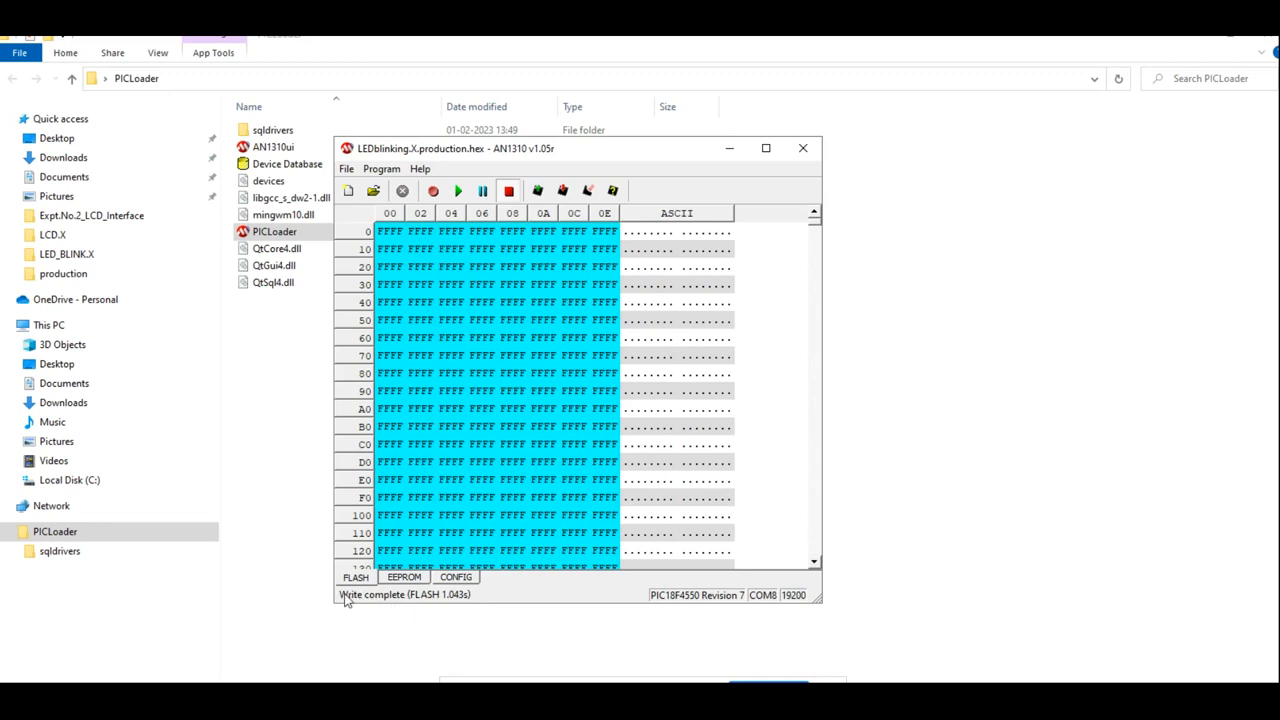
{"action": "mouse_move", "coordinate": [698, 244]}
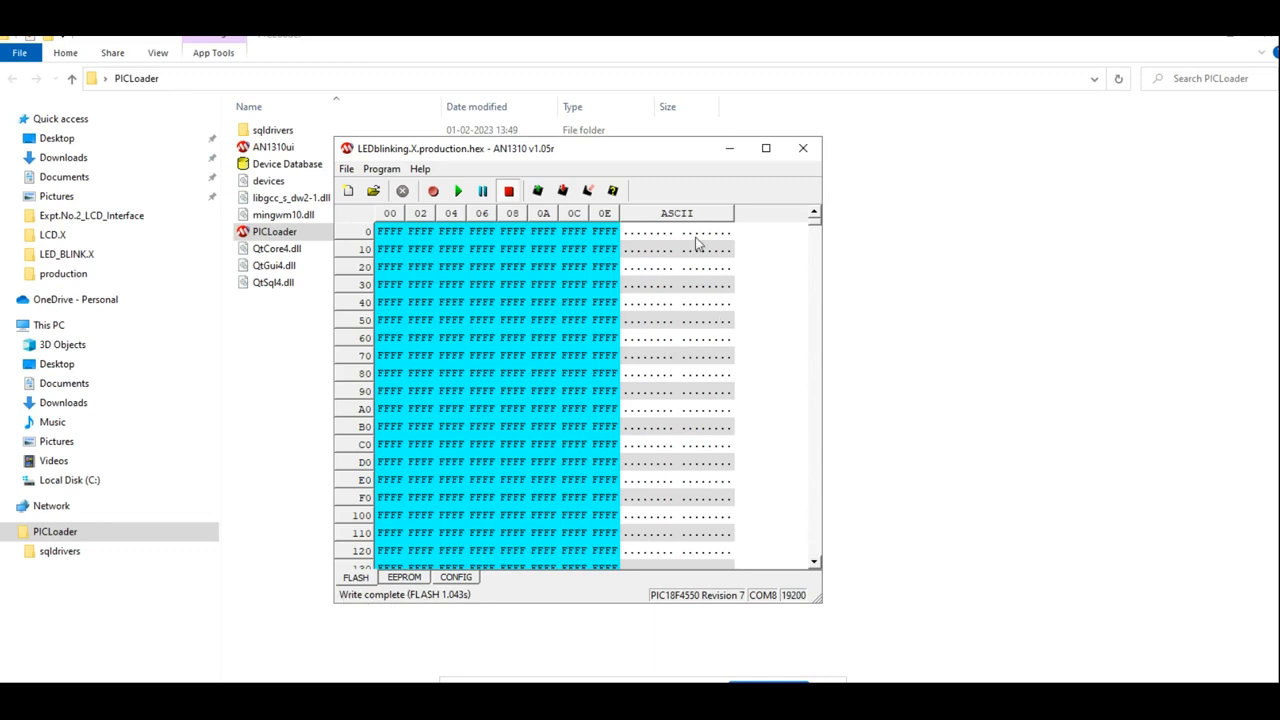
{"action": "mouse_move", "coordinate": [550, 318]}
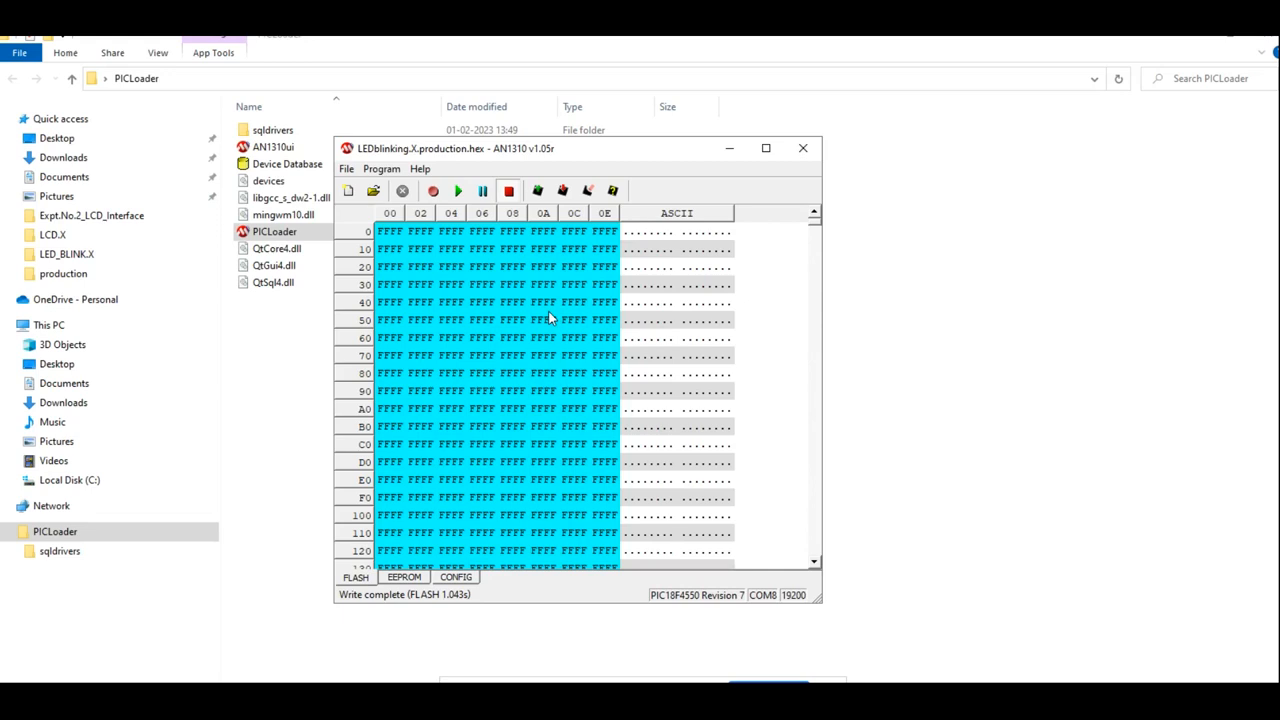